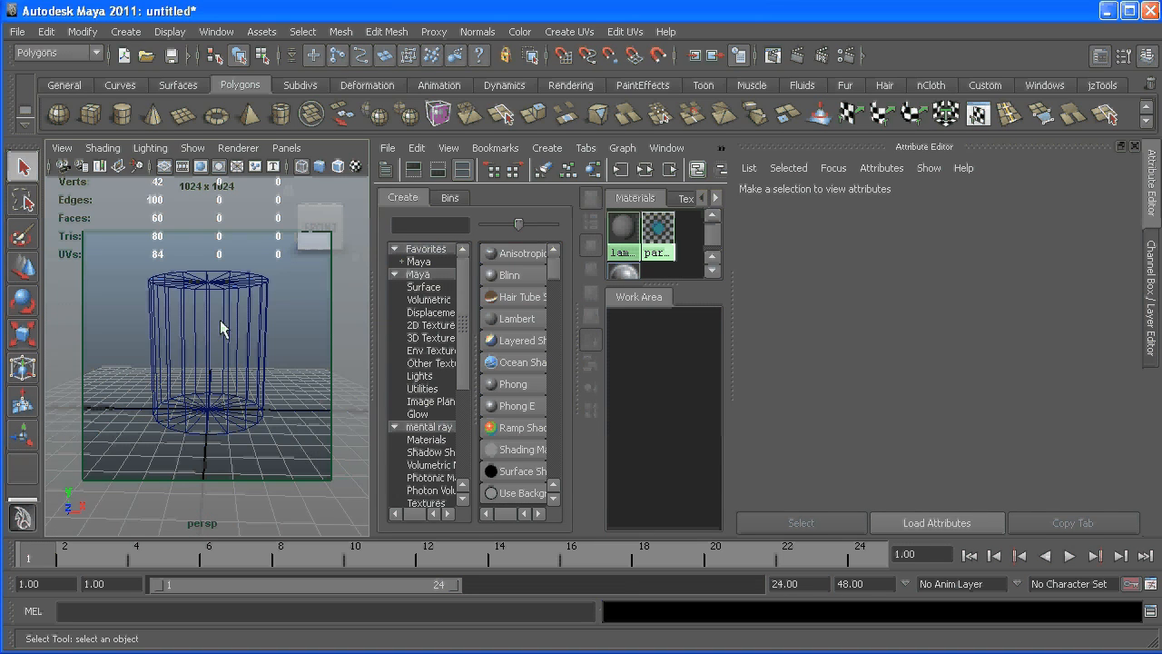
pyautogui.moveTo(244, 328)
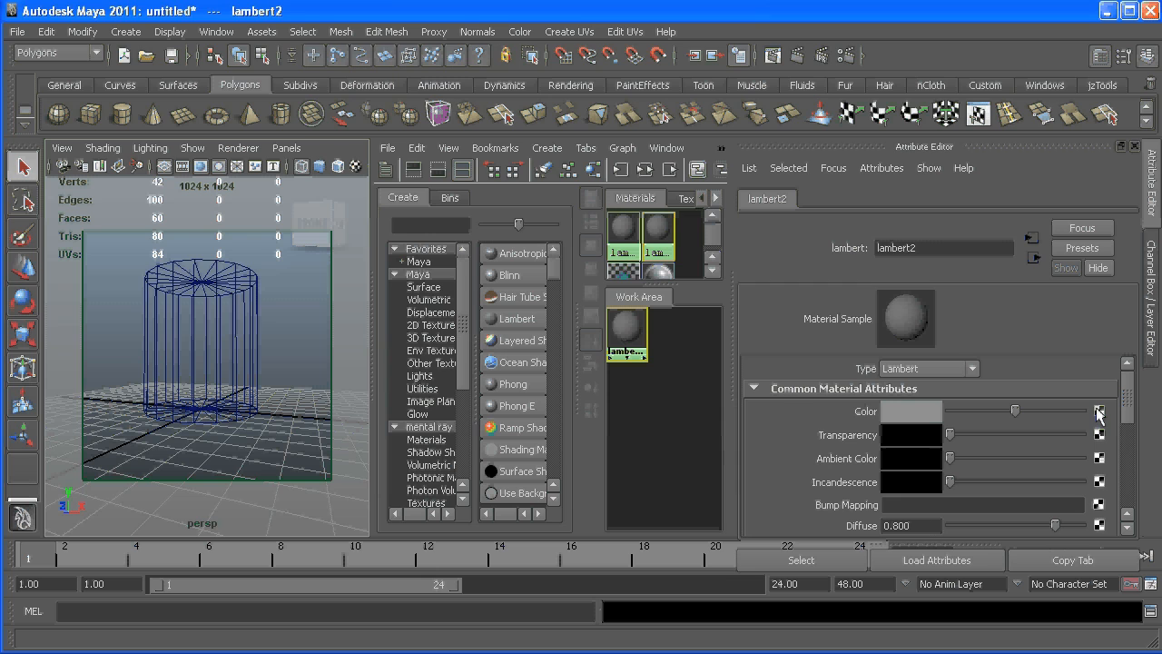
# Step: Project a File texture into lambert2's Color and load the text image 'texture' into it
pyautogui.click(1098, 411)
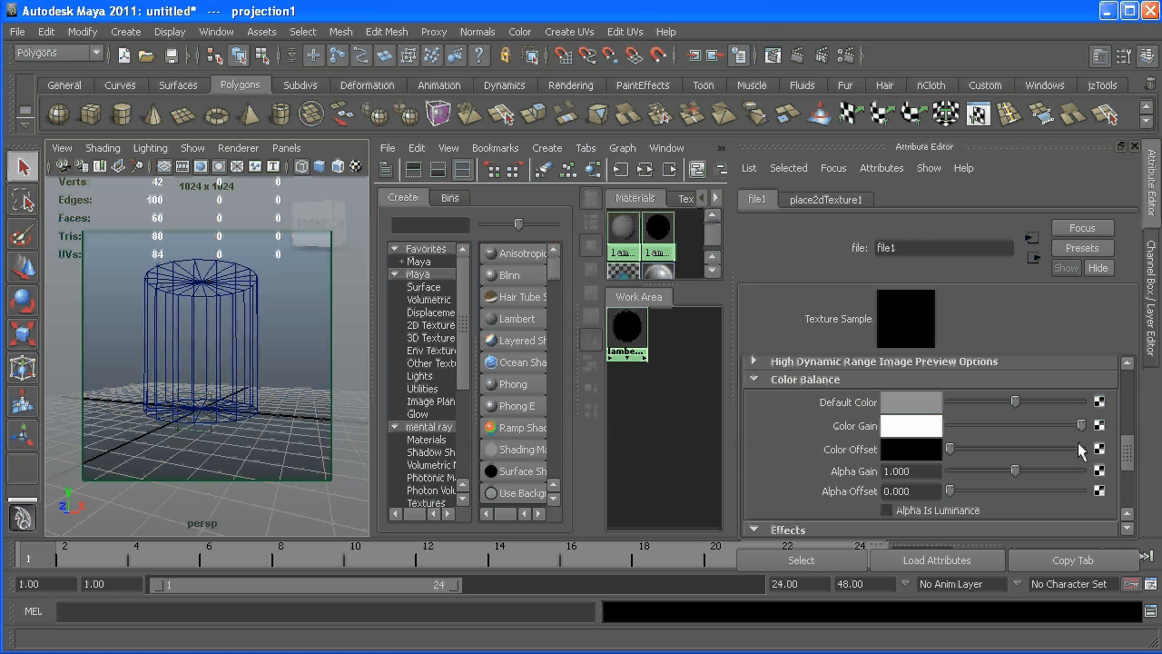
pyautogui.click(758, 362)
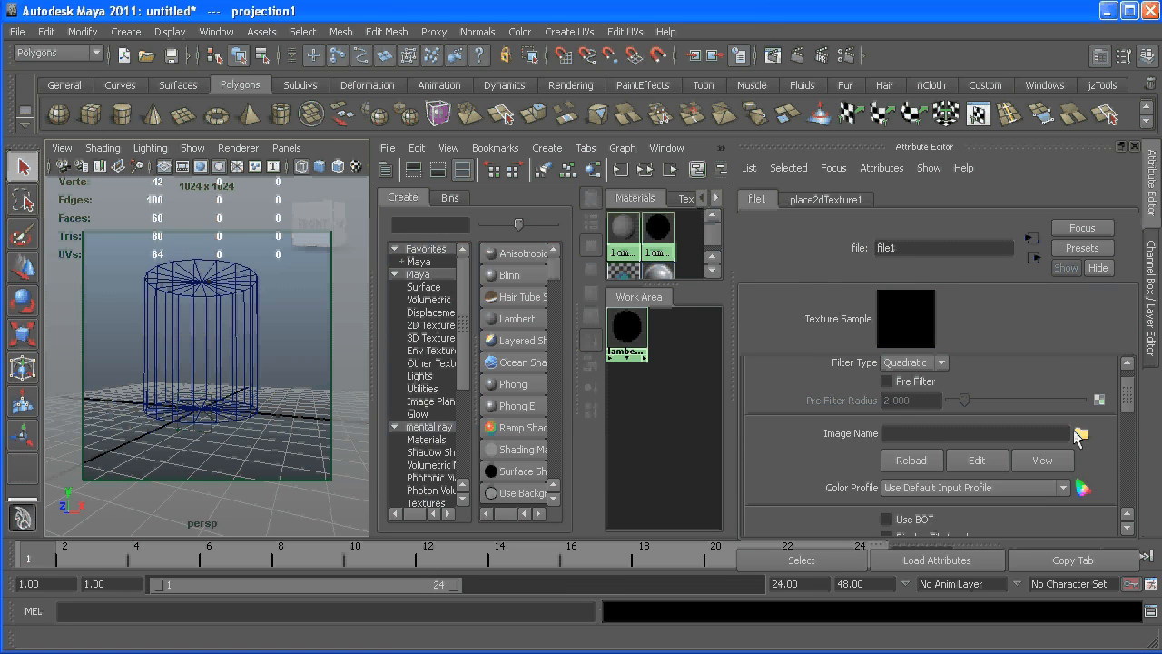
pyautogui.click(1081, 433)
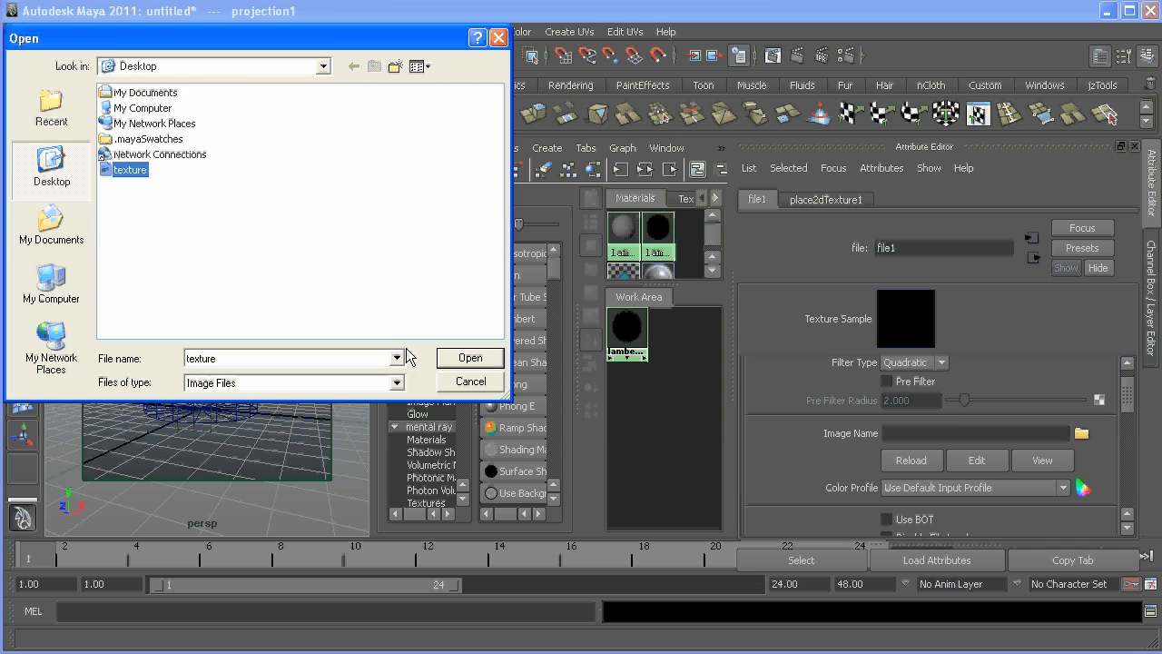
pyautogui.click(469, 357)
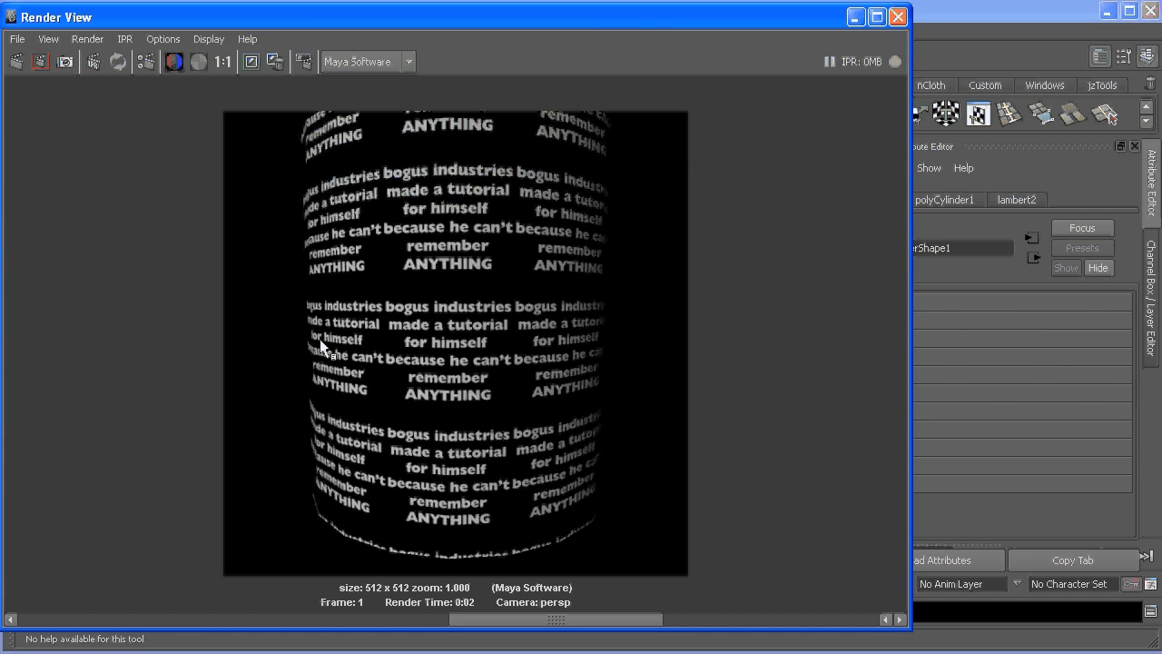
pyautogui.moveTo(553, 272)
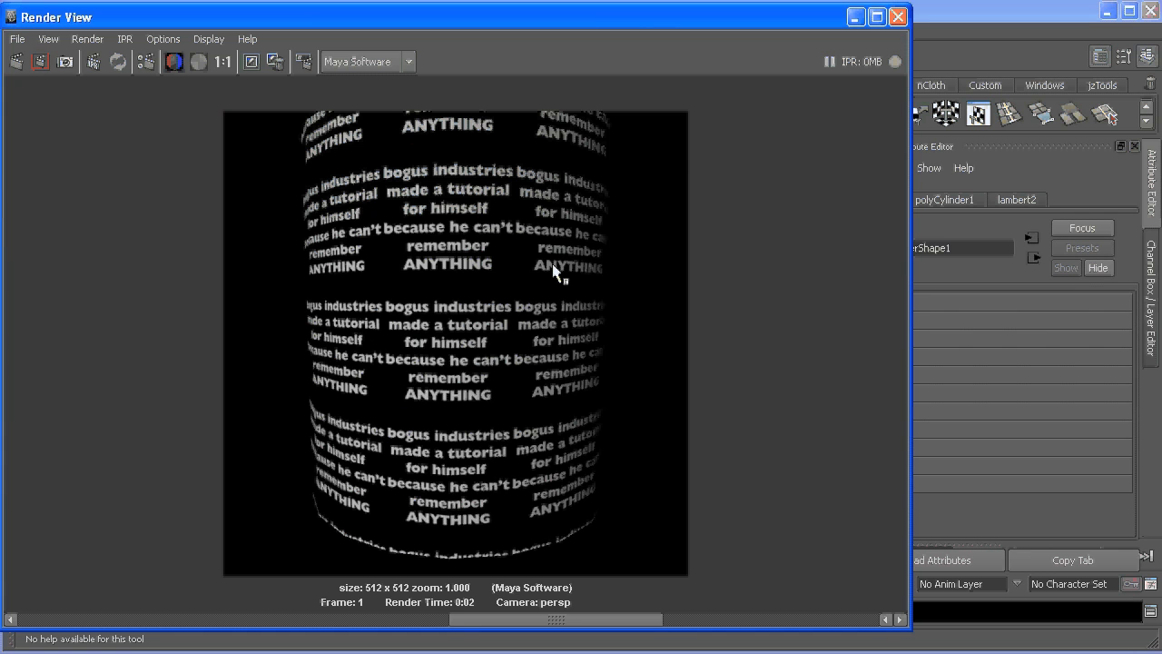
pyautogui.moveTo(781, 211)
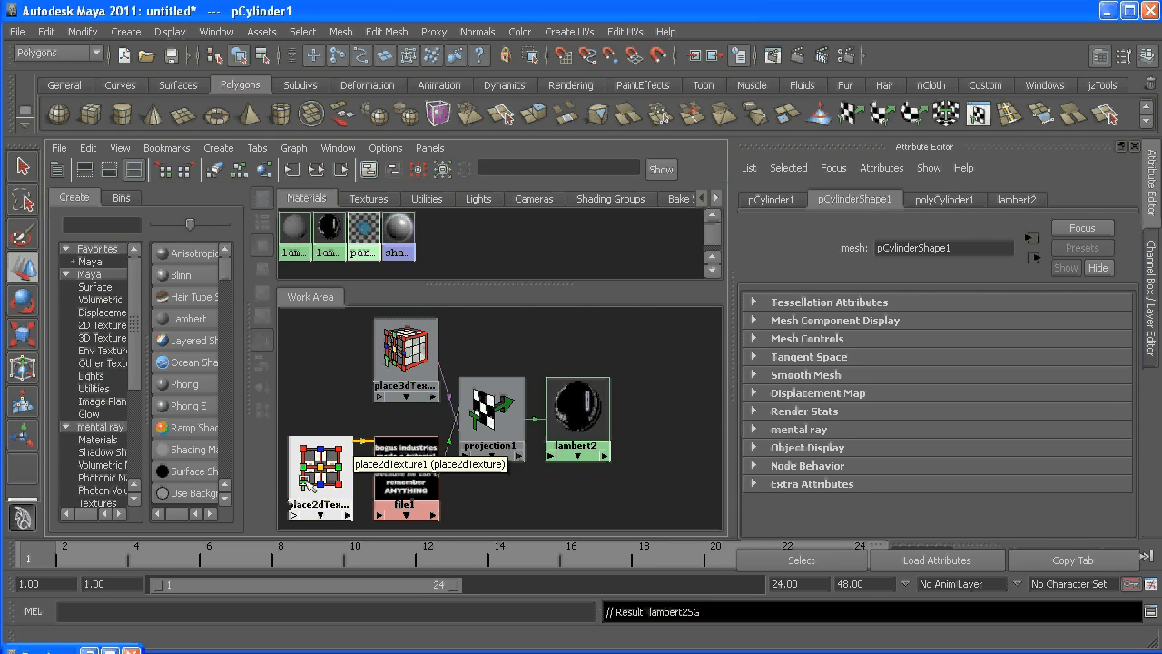
# Step: Turn off Wrap U and V on place2dTexture1, then render and check the alpha channel
pyautogui.click(318, 479)
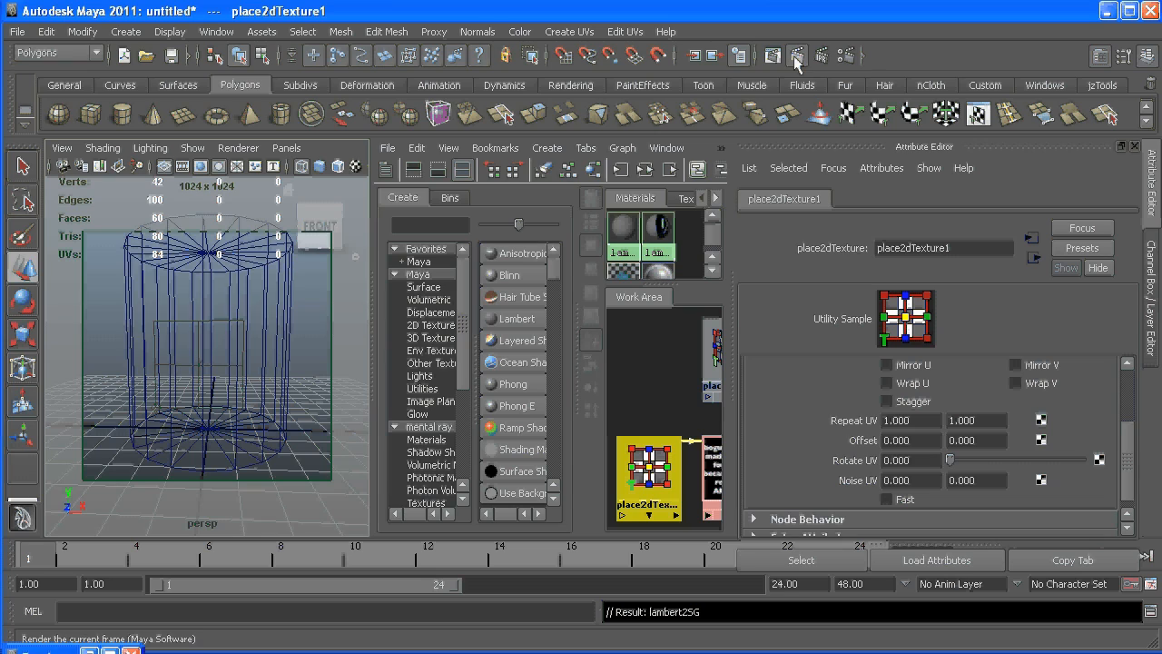
pyautogui.click(796, 56)
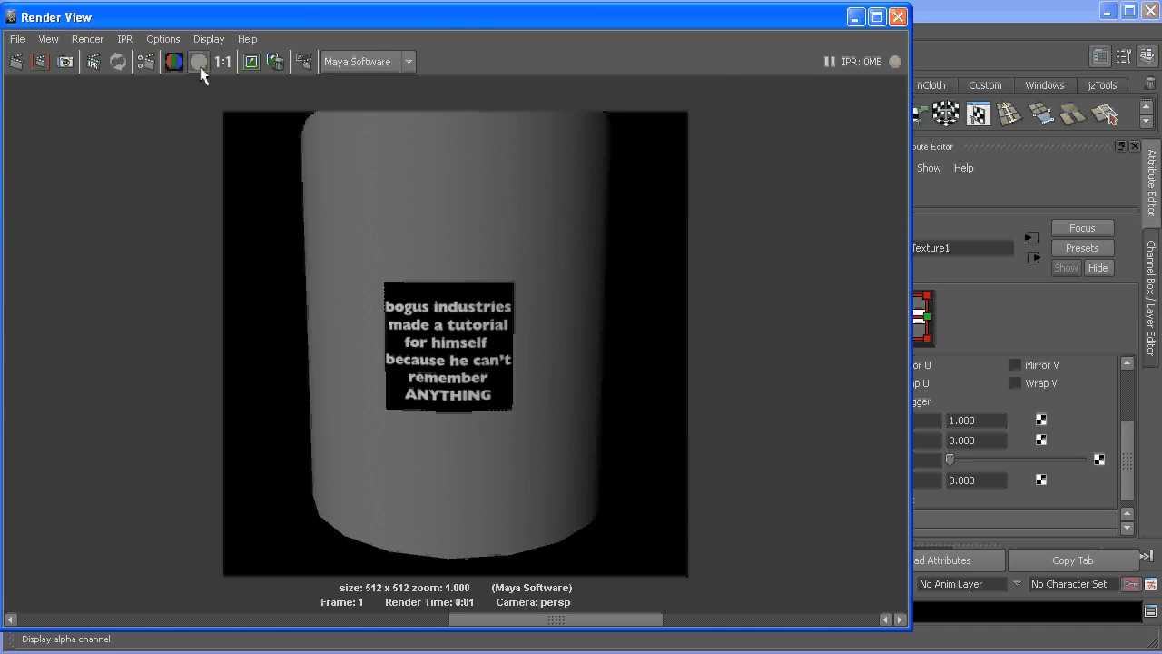
pyautogui.click(198, 60)
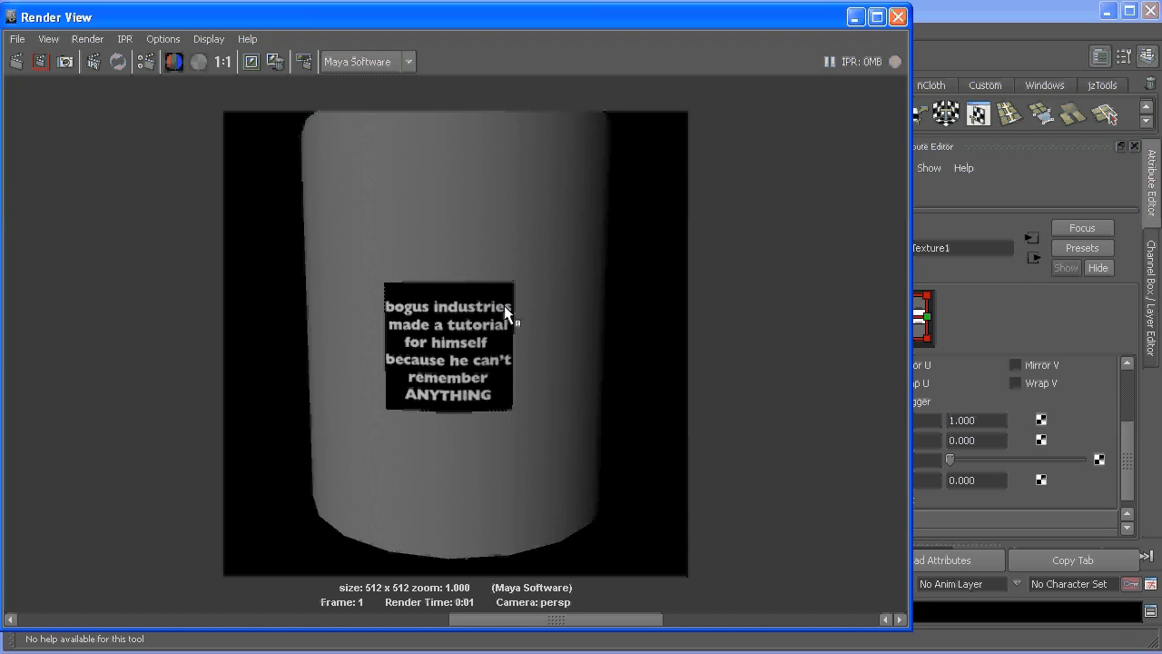
pyautogui.moveTo(416, 300)
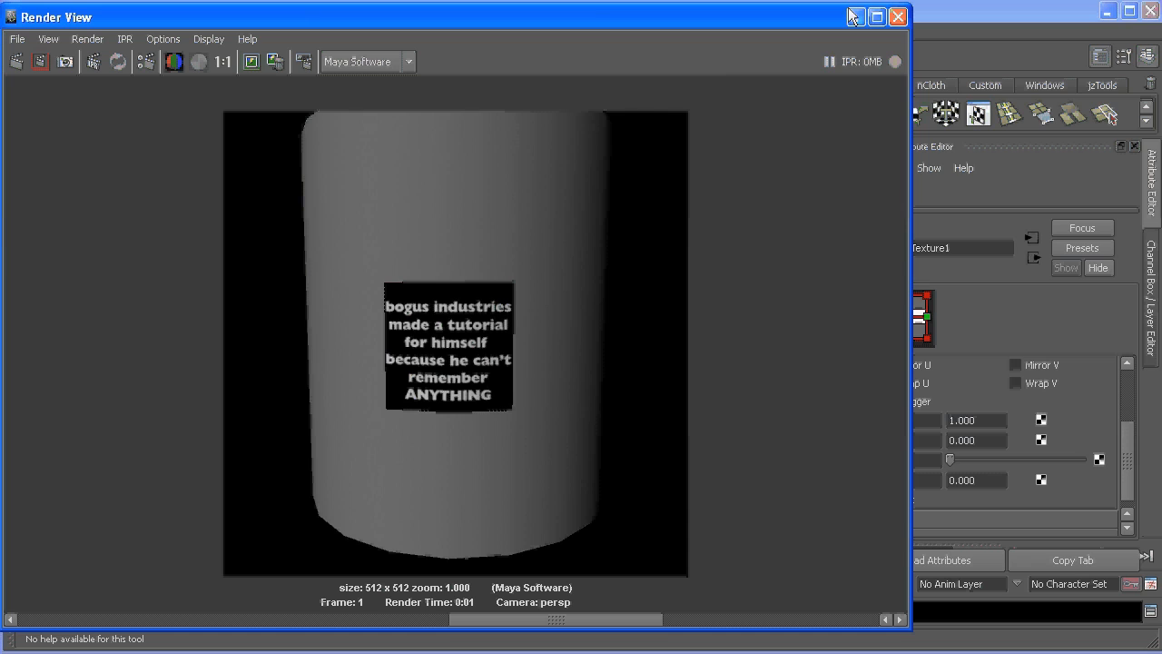
pyautogui.click(898, 17)
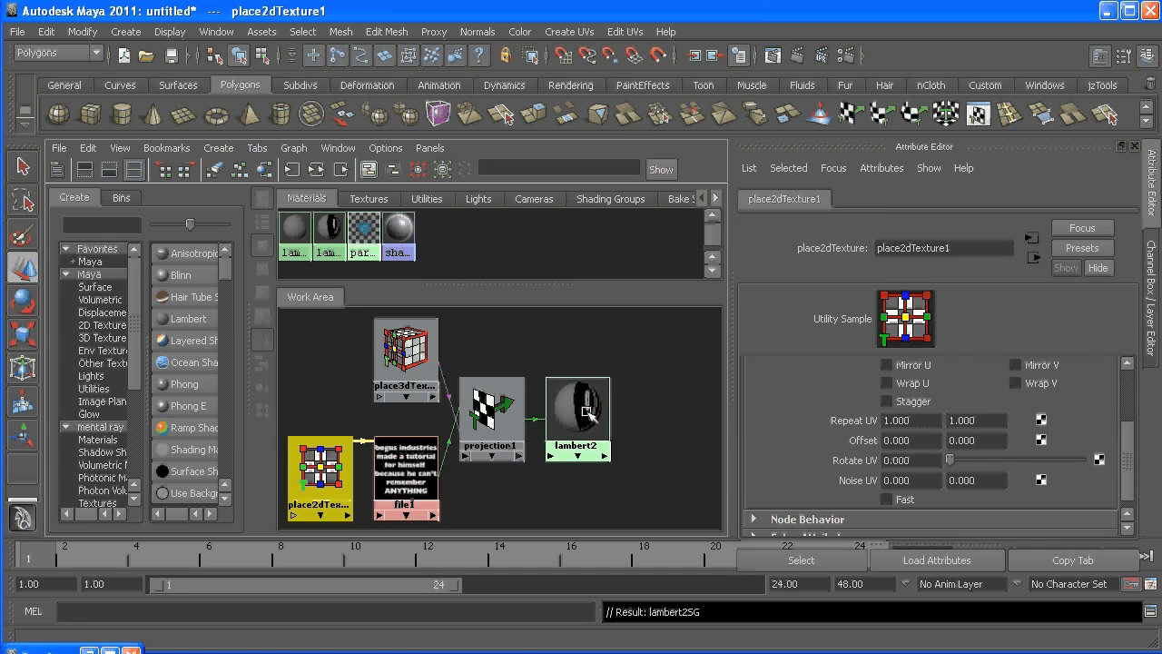
# Step: Connect a second projected File texture to lambert2's Transparency and rearrange the Hypershade graph
pyautogui.click(578, 409)
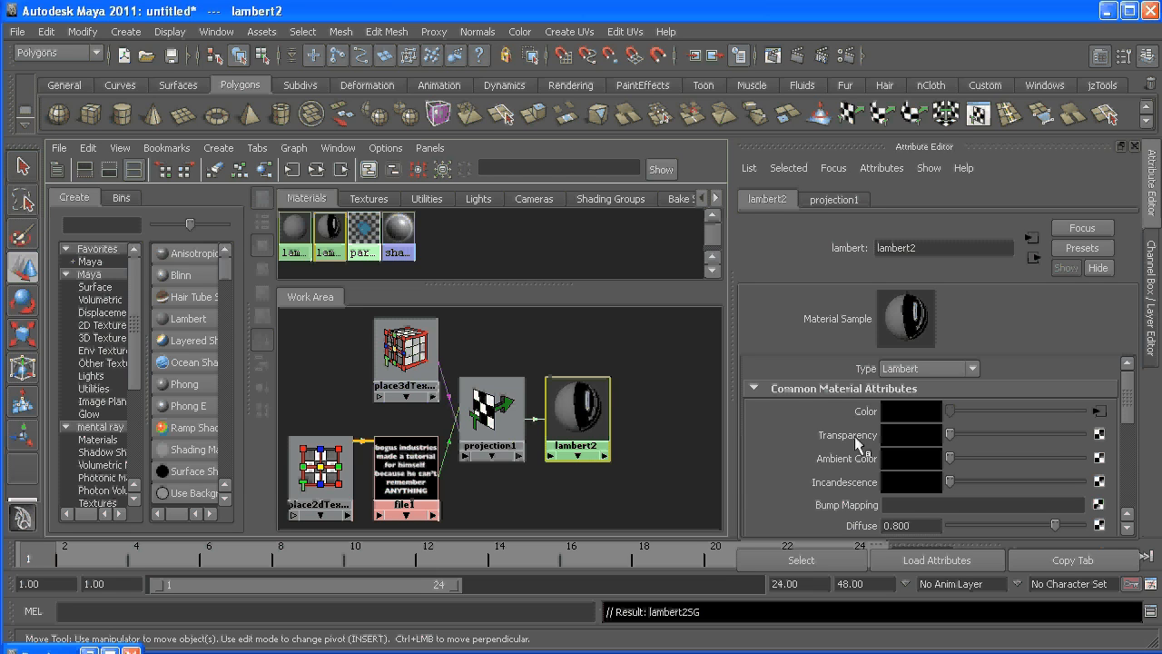
pyautogui.moveTo(1103, 440)
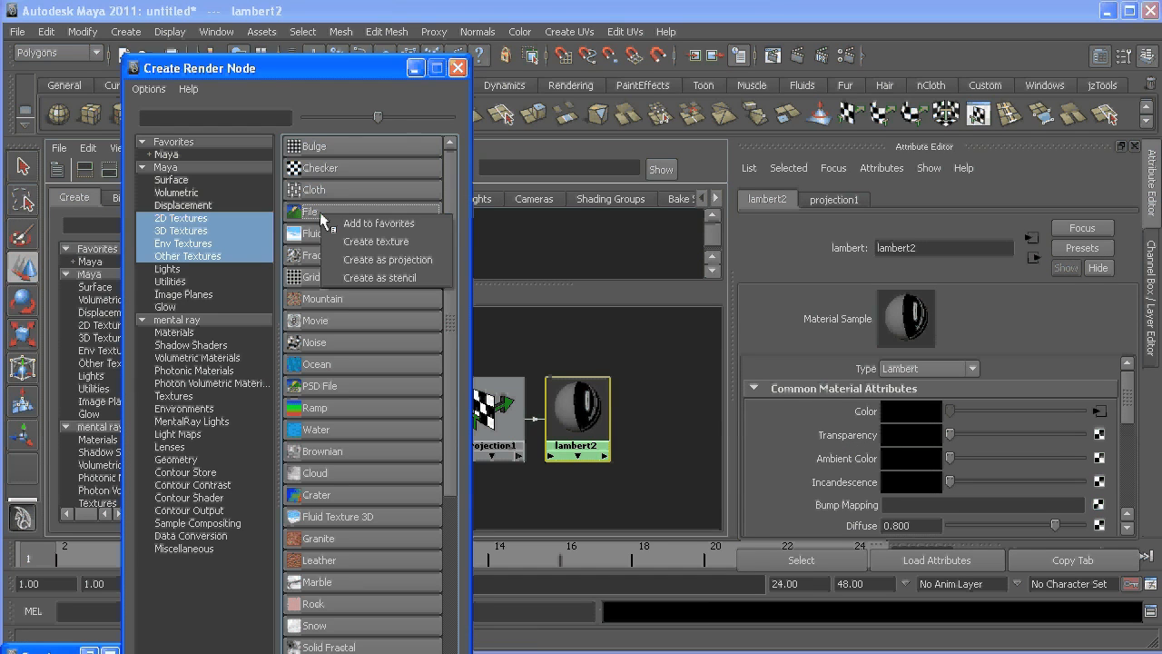
pyautogui.moveTo(386, 260)
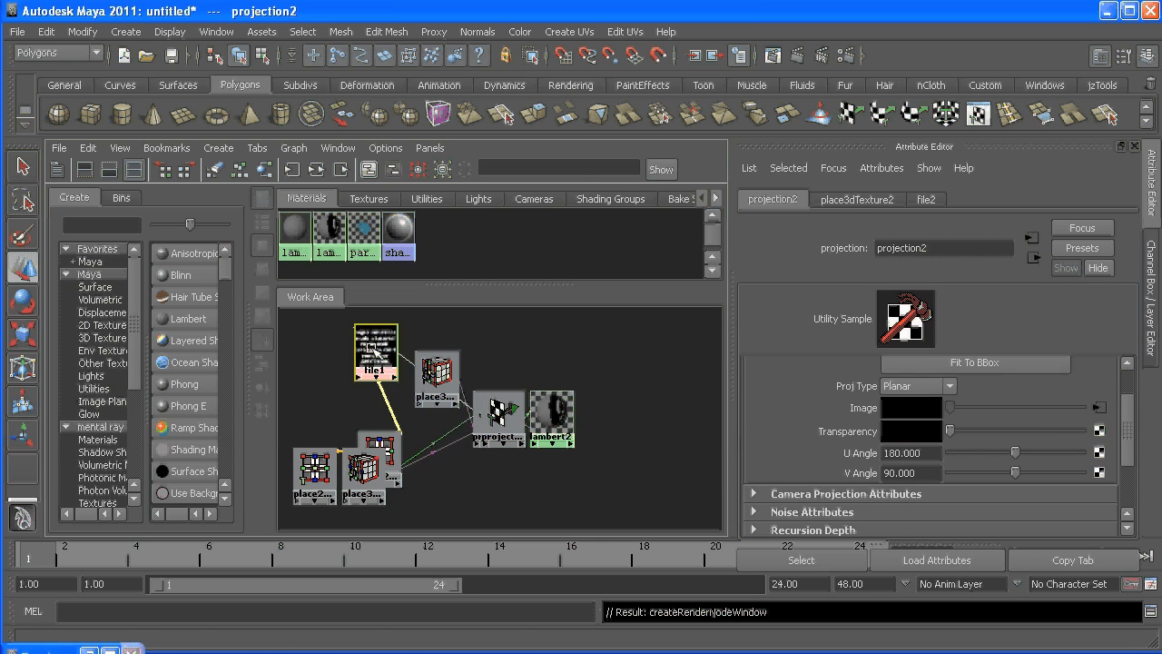
pyautogui.click(374, 348)
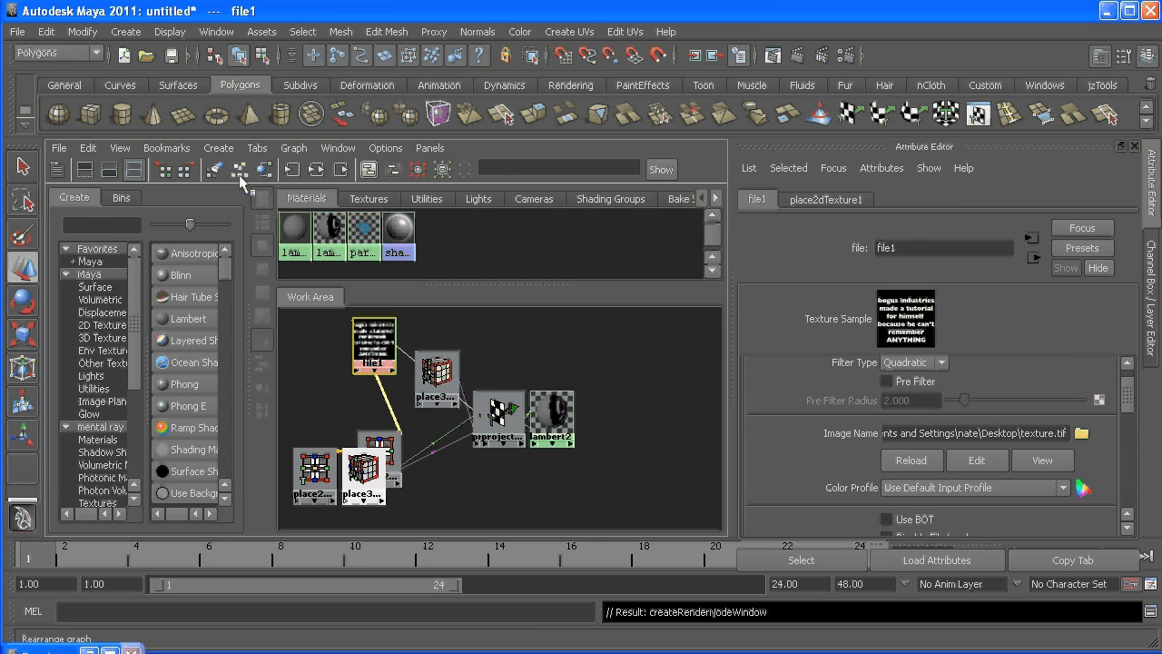
pyautogui.moveTo(241, 173)
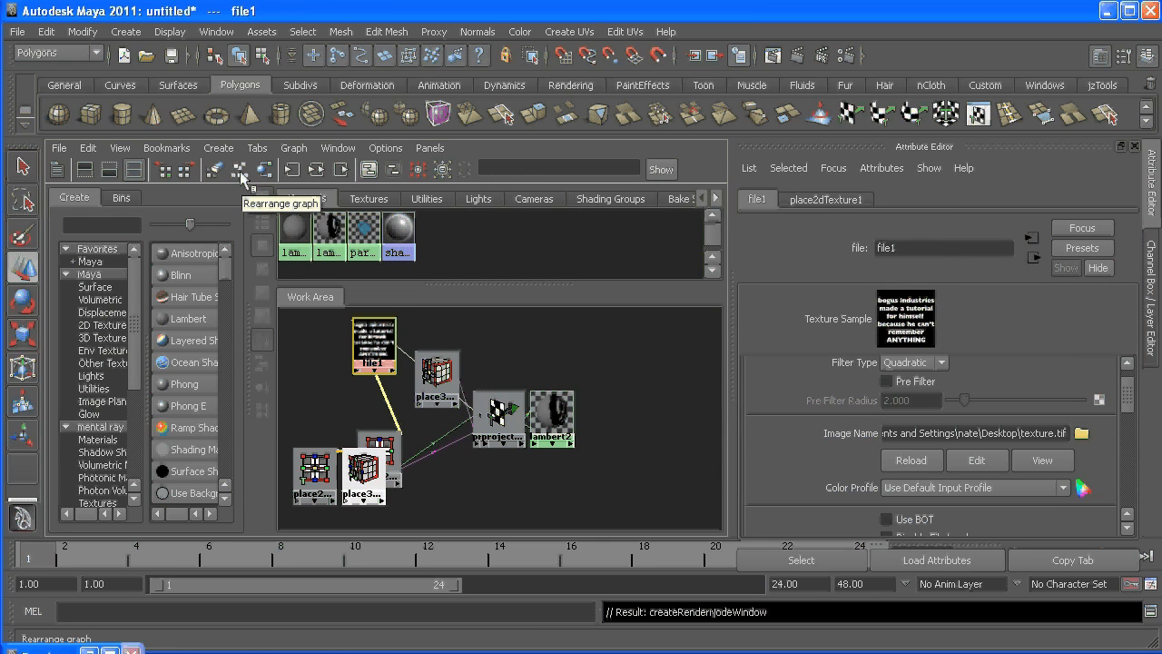
pyautogui.click(240, 170)
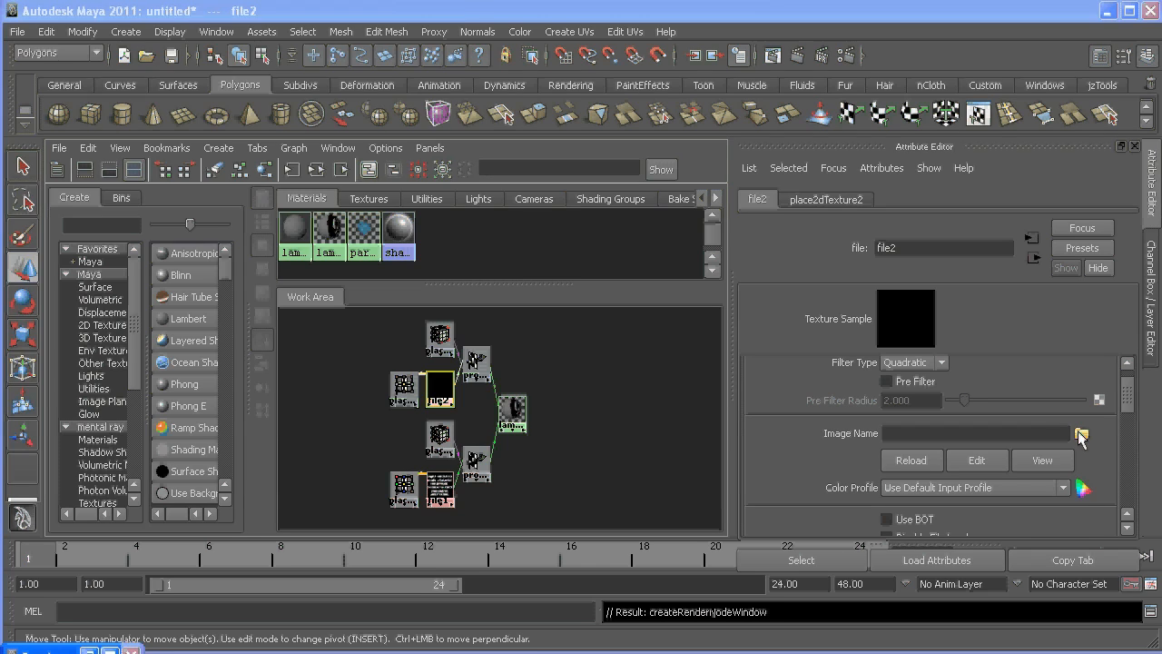
# Step: Load the Desktop 'texture' image into file2's Image Name
pyautogui.click(1081, 433)
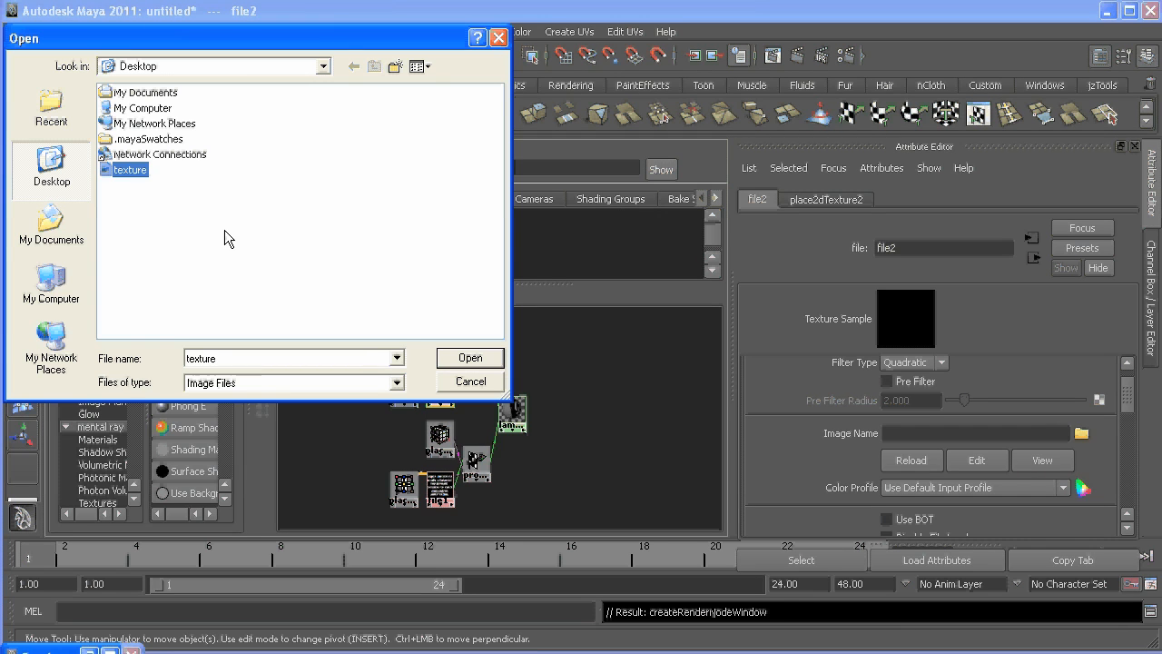
pyautogui.click(470, 357)
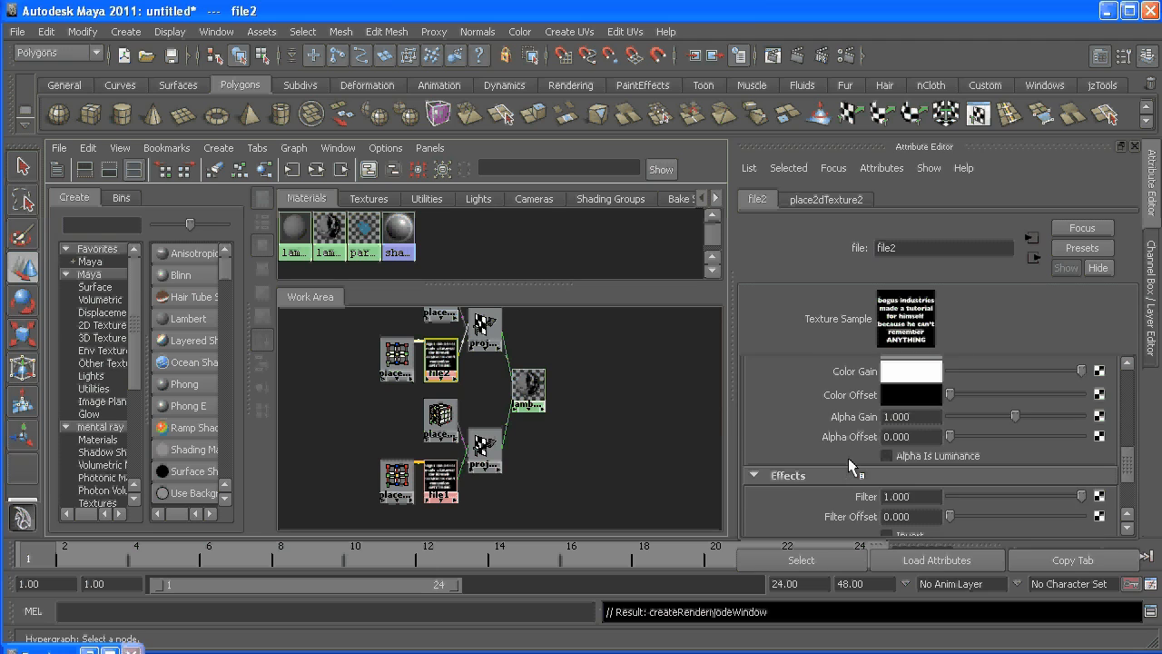
# Step: Enable Invert in file2's Effects and render the see-through cylinder
pyautogui.scroll(-3)
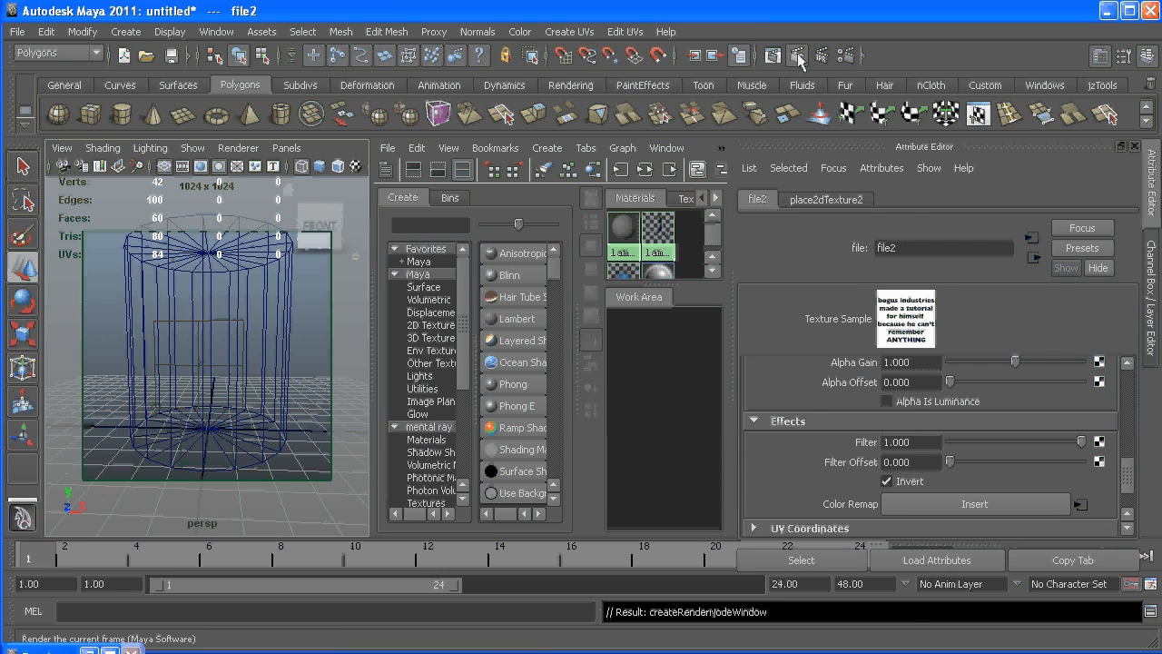
pyautogui.click(798, 55)
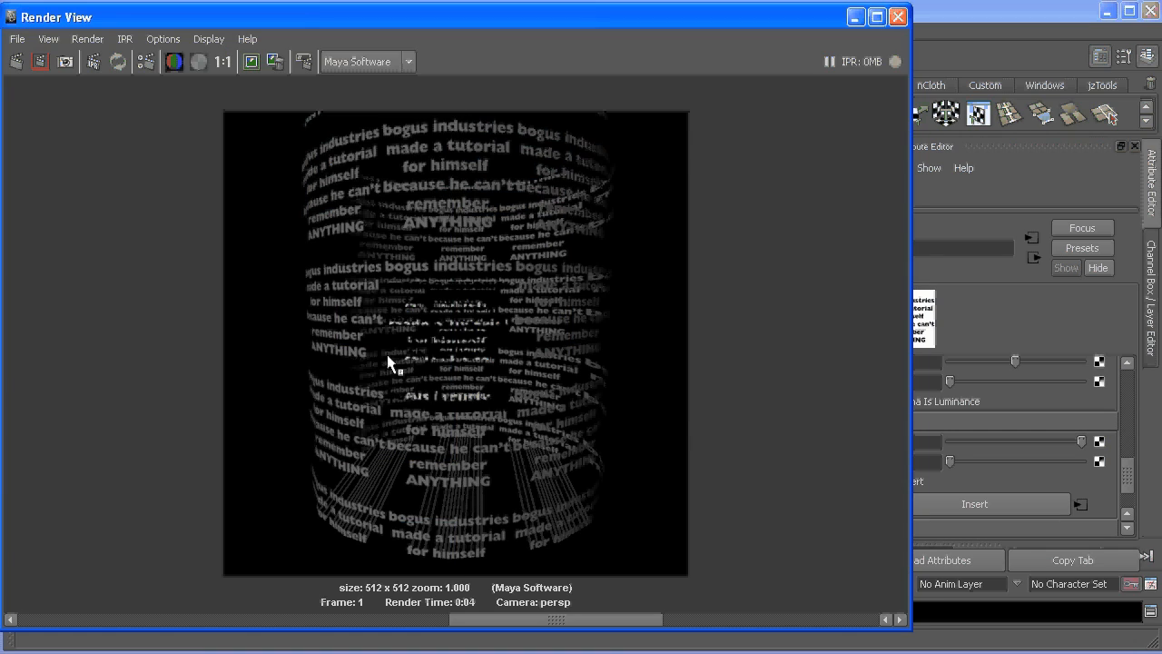
pyautogui.moveTo(489, 468)
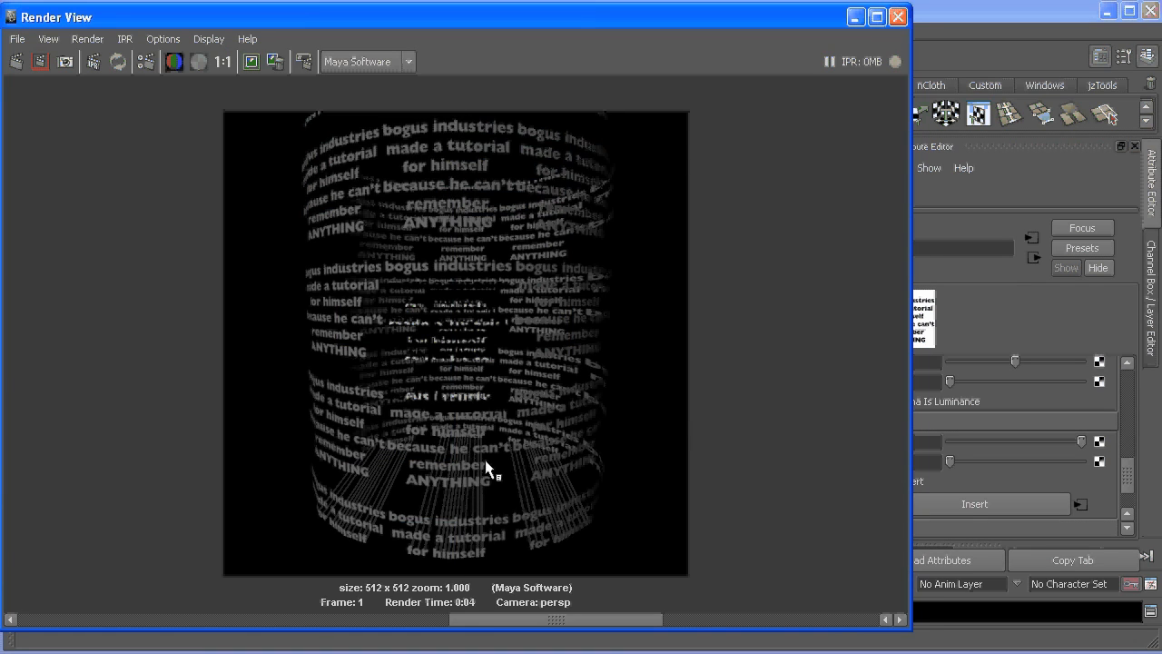
pyautogui.moveTo(395, 315)
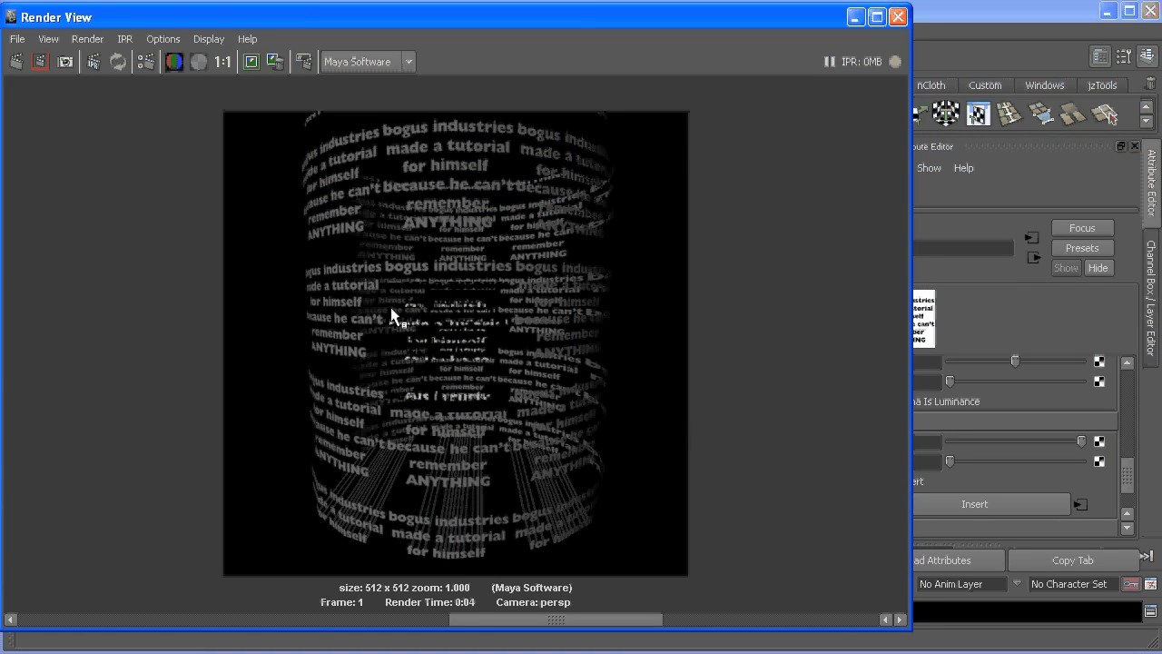
pyautogui.moveTo(479, 402)
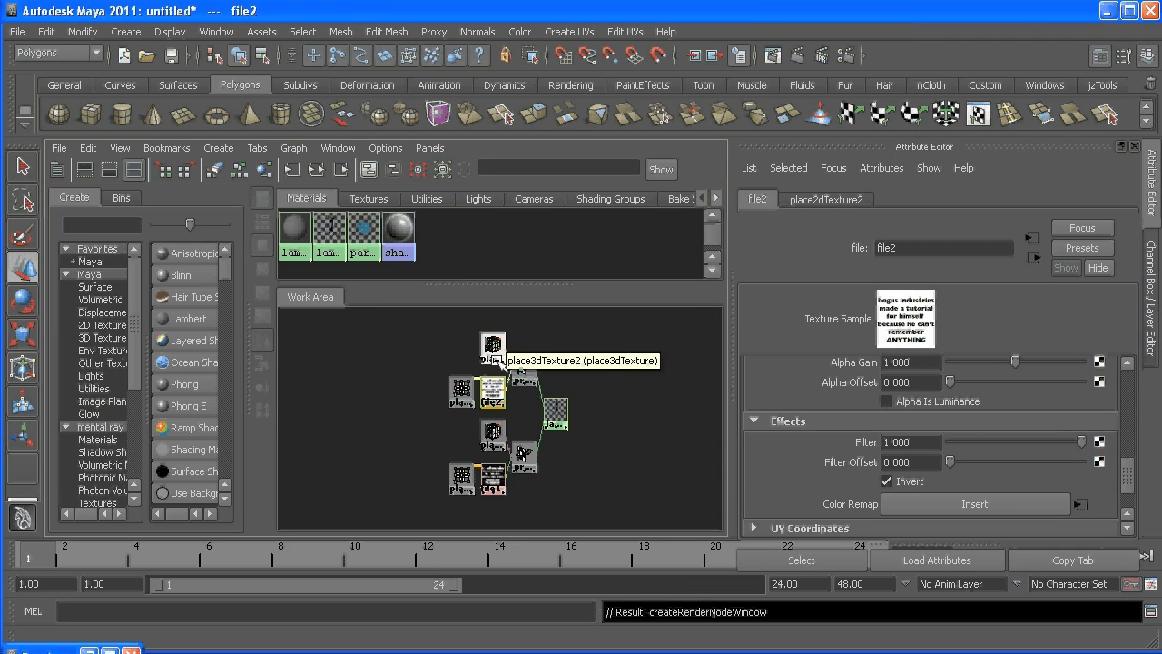
# Step: Select the second texture's placement node, re-render the frame, and close Render View
pyautogui.click(462, 391)
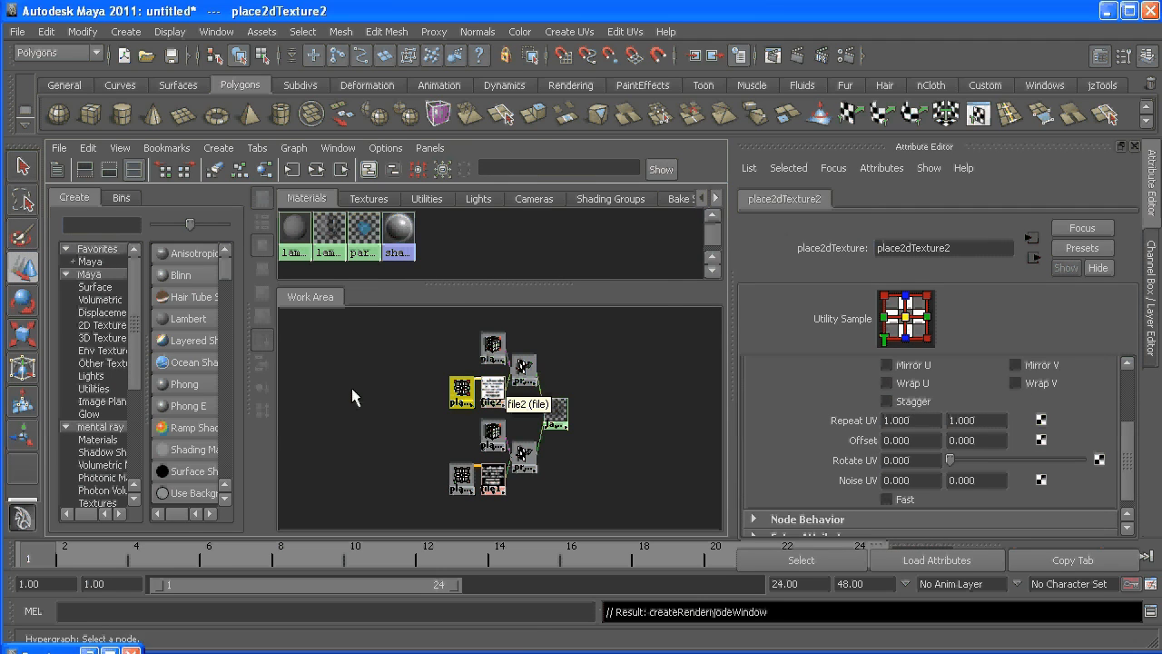
pyautogui.click(773, 55)
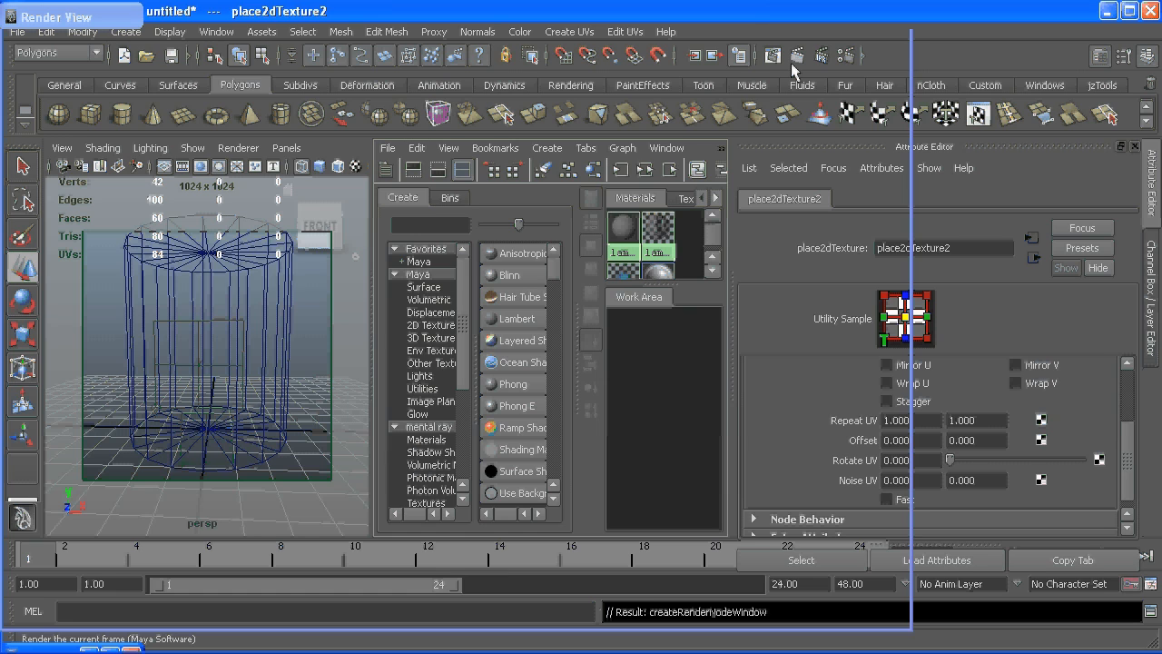
pyautogui.click(773, 56)
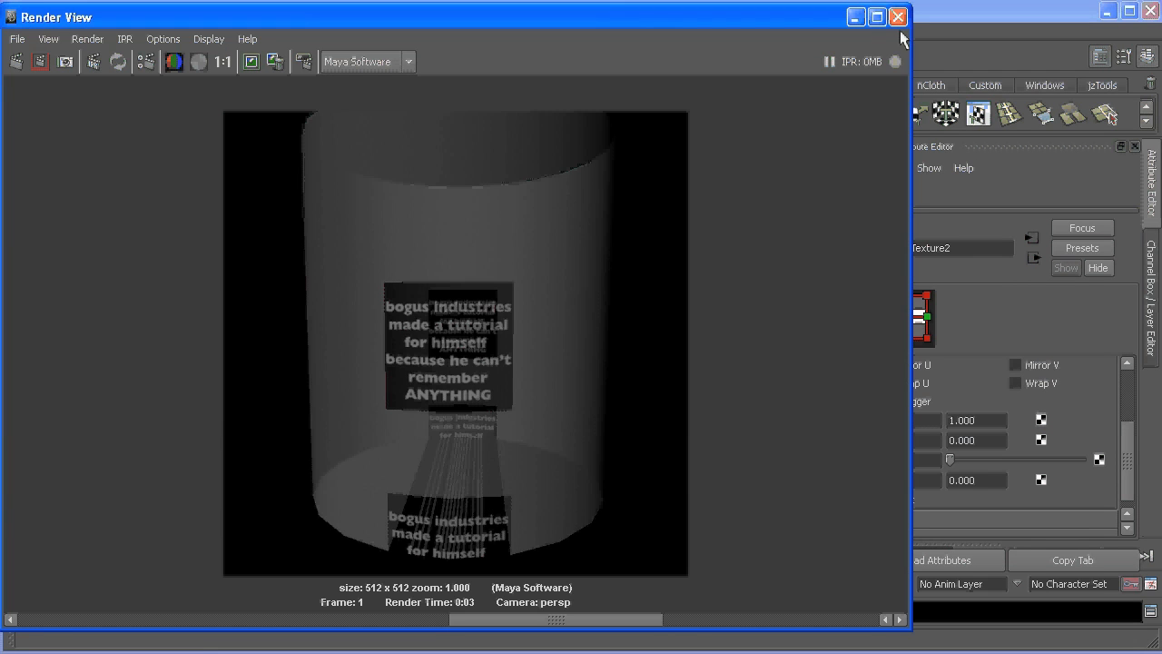
pyautogui.click(898, 17)
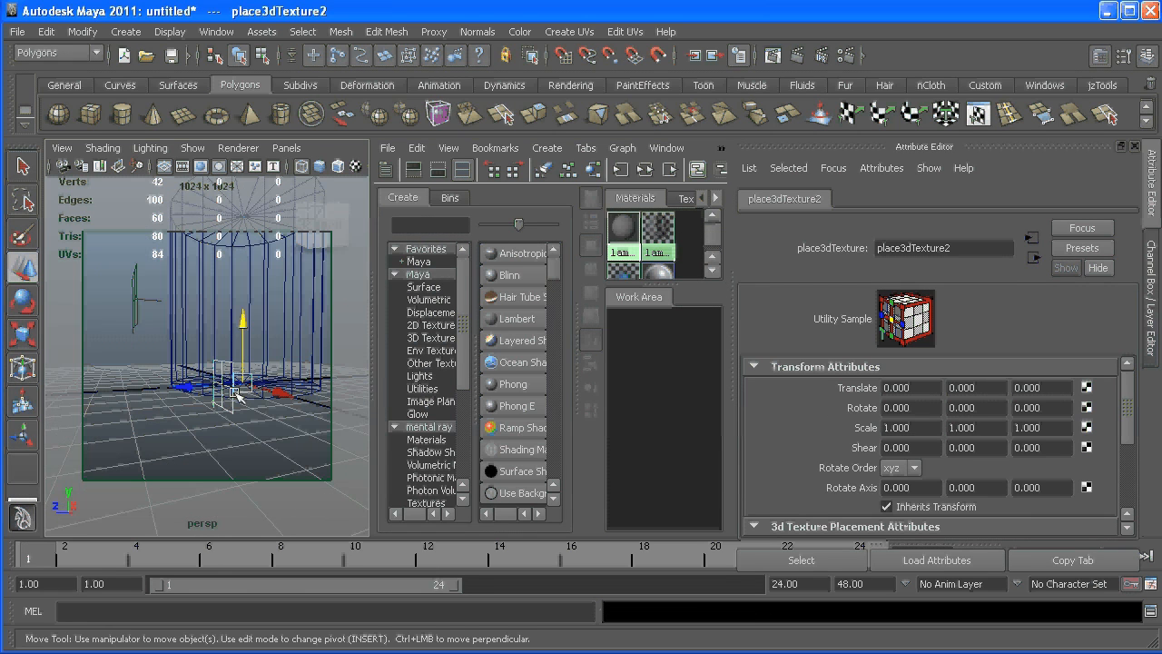
pyautogui.moveTo(132, 286)
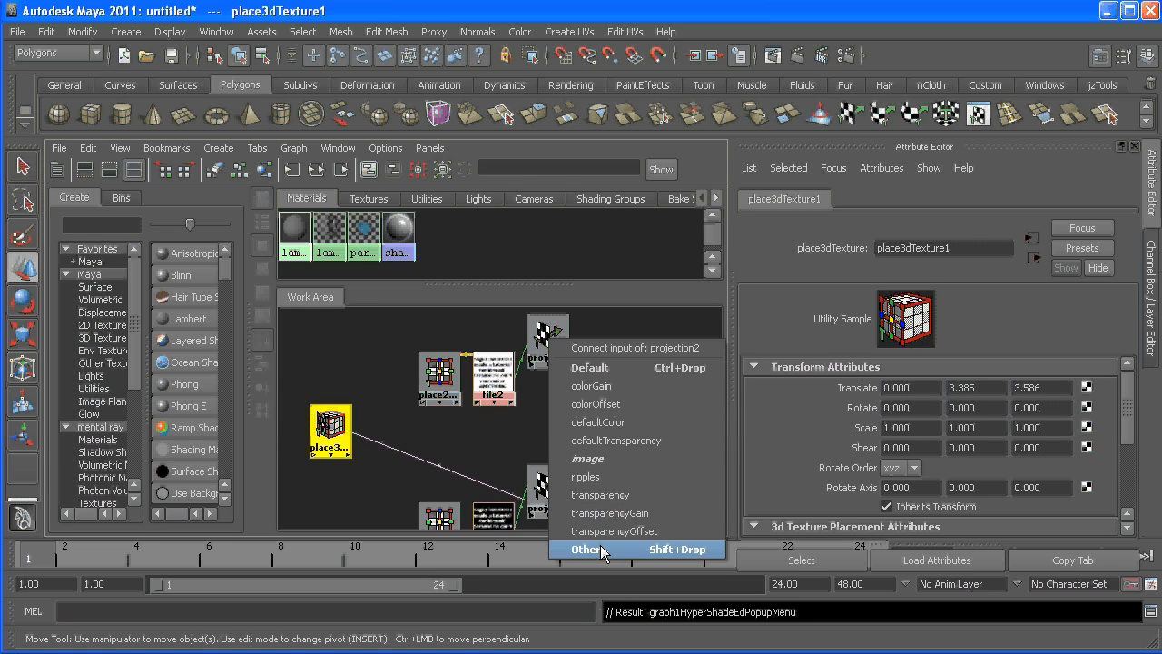
# Step: Connect place3dTexture1's inverseMatrix to projection2's placementMatrix in the Connection Editor
pyautogui.click(587, 549)
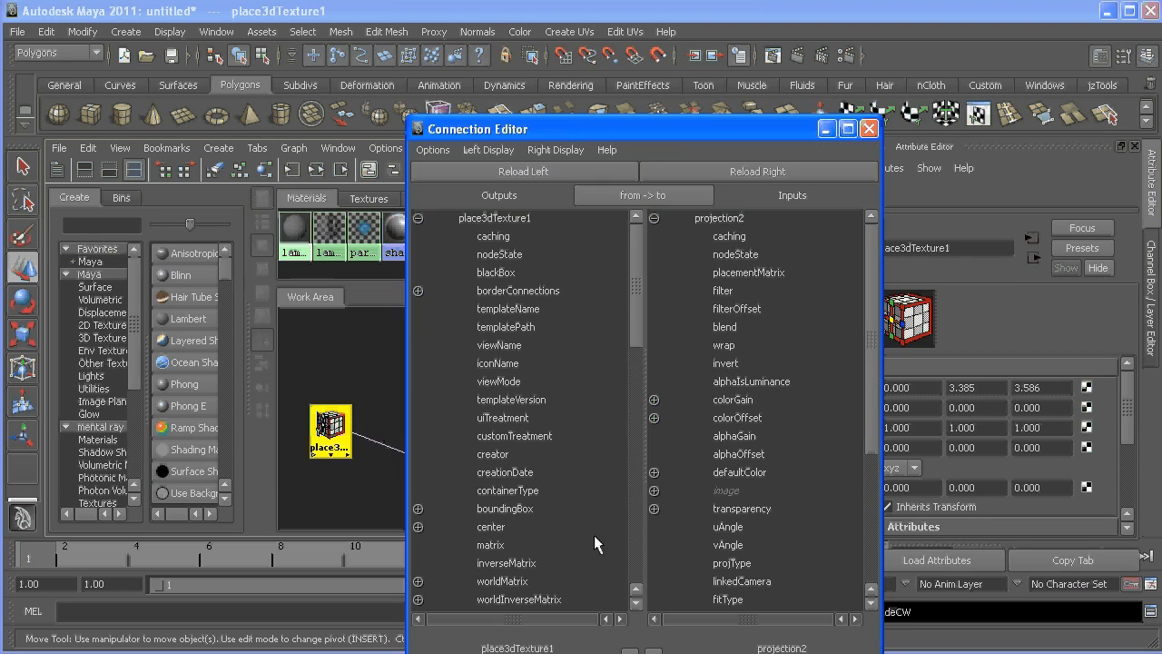
pyautogui.moveTo(501, 573)
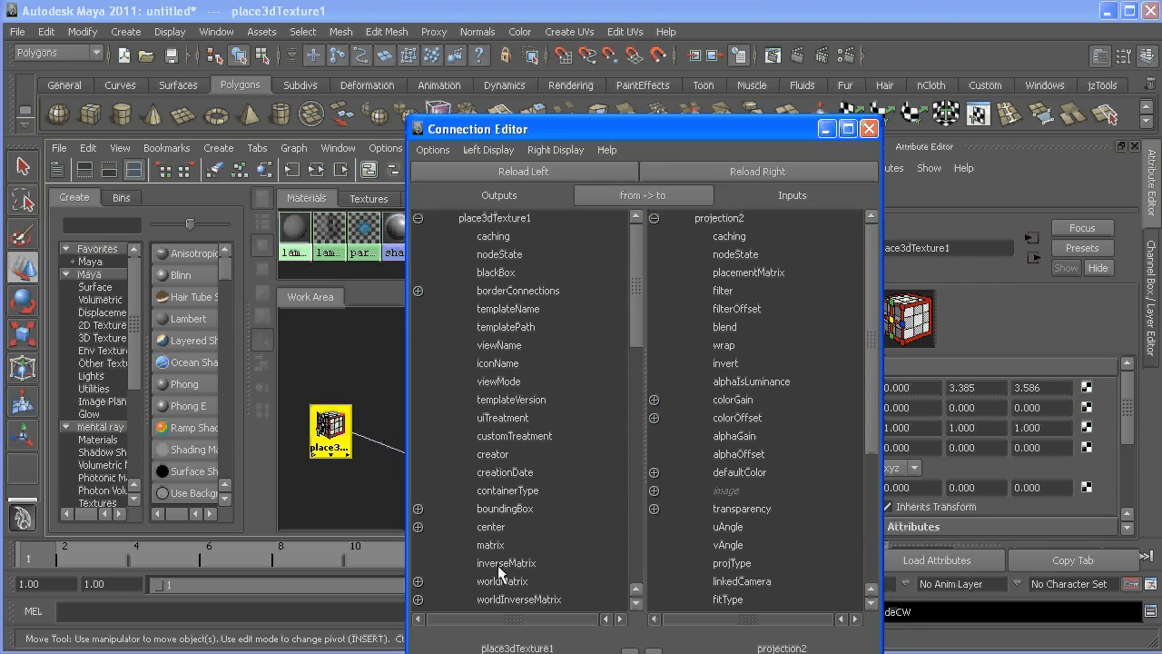
pyautogui.click(506, 562)
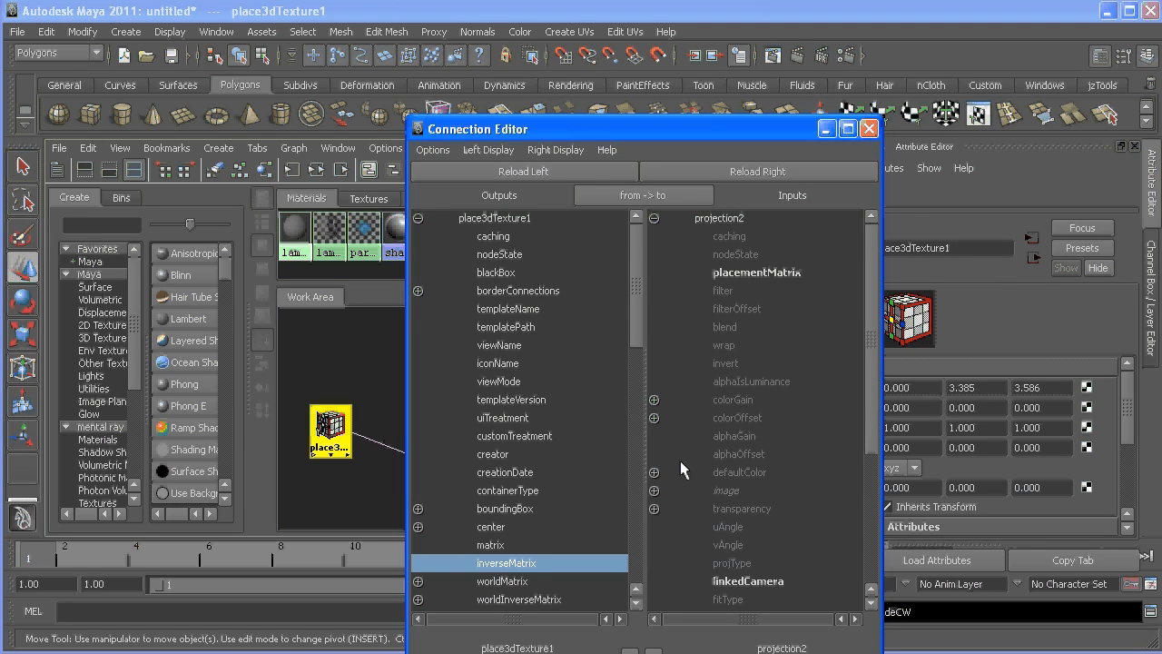
pyautogui.click(757, 272)
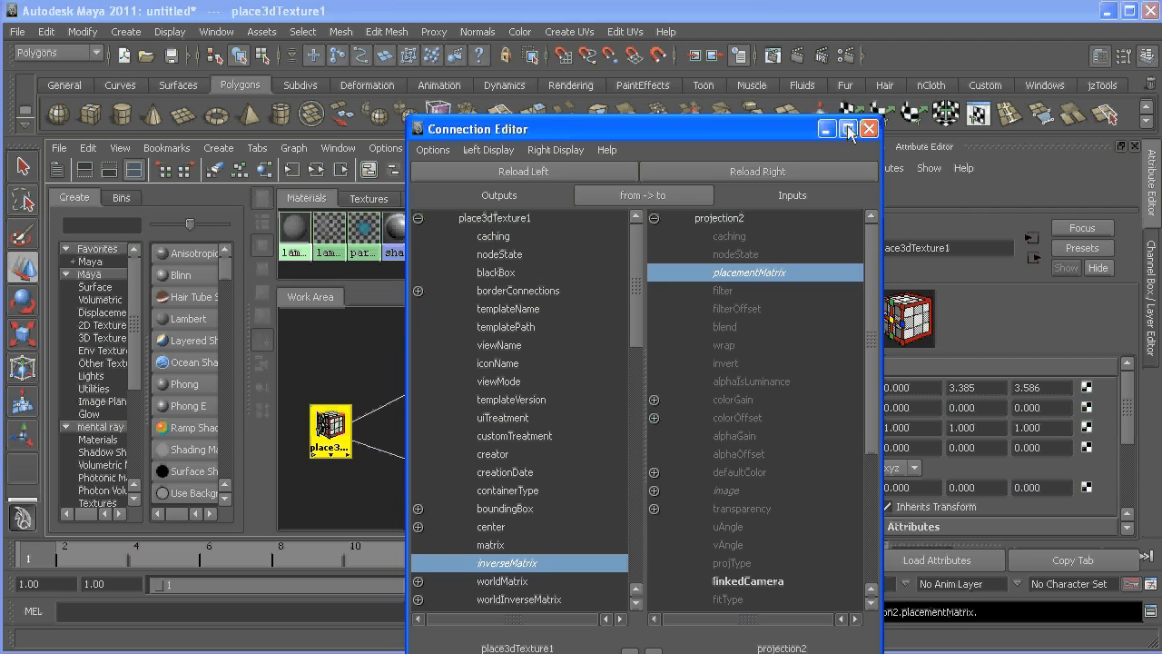
pyautogui.click(847, 128)
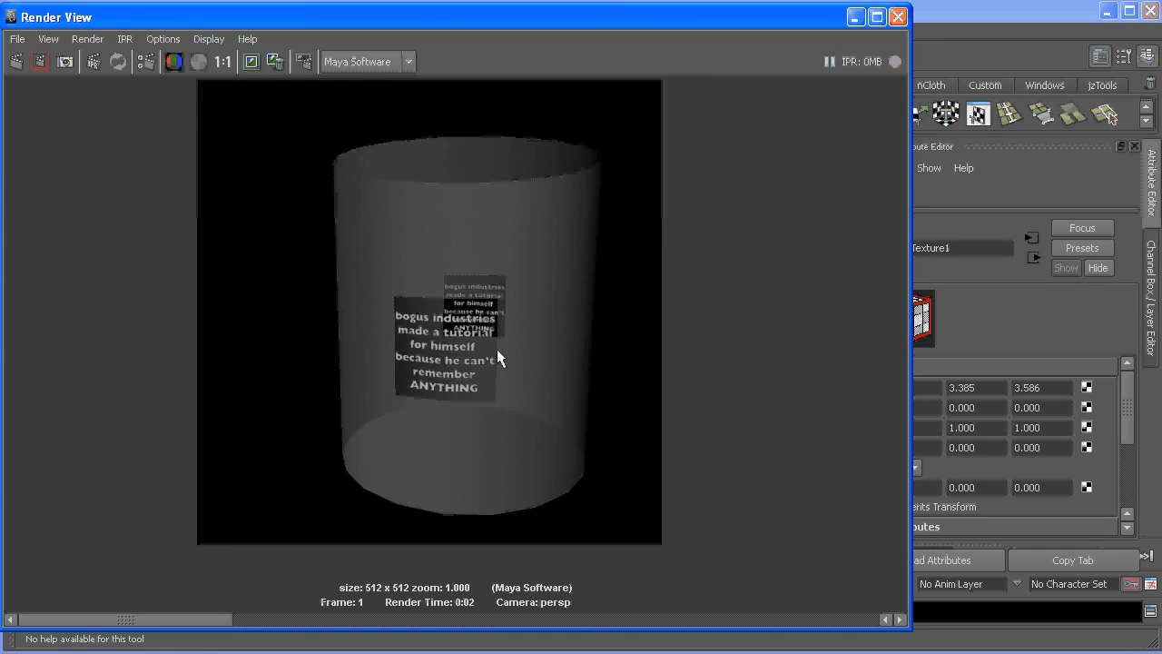
pyautogui.moveTo(426, 272)
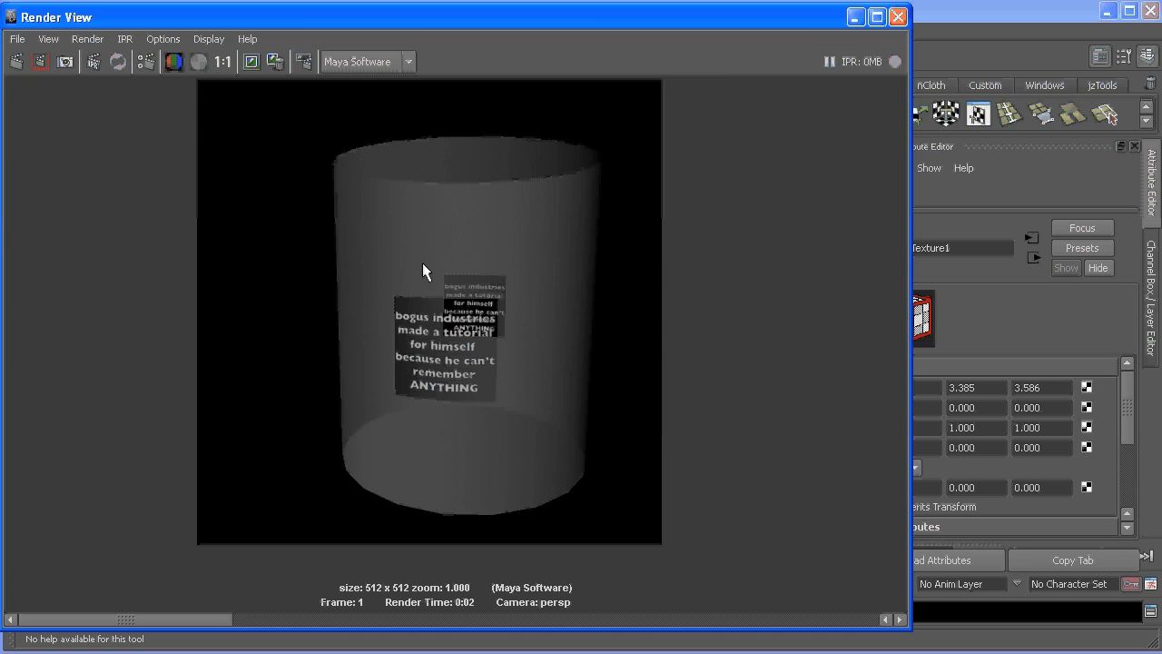
pyautogui.moveTo(498, 284)
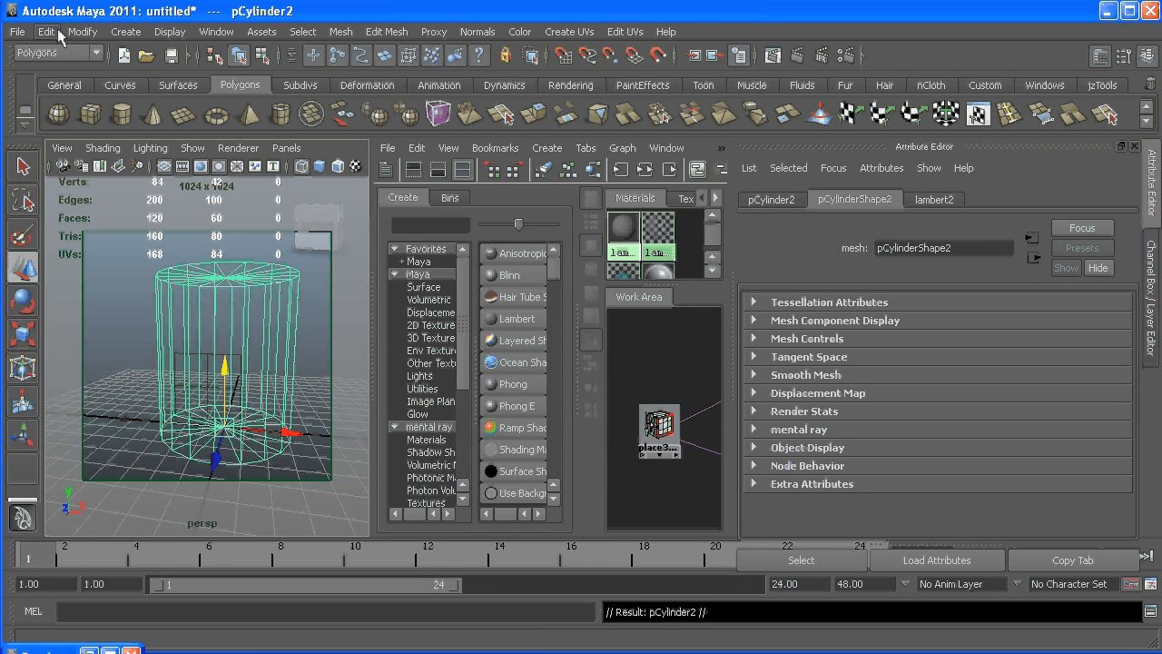
# Step: Center pCylinder2's pivot and scale the cylinder up uniformly
pyautogui.click(82, 32)
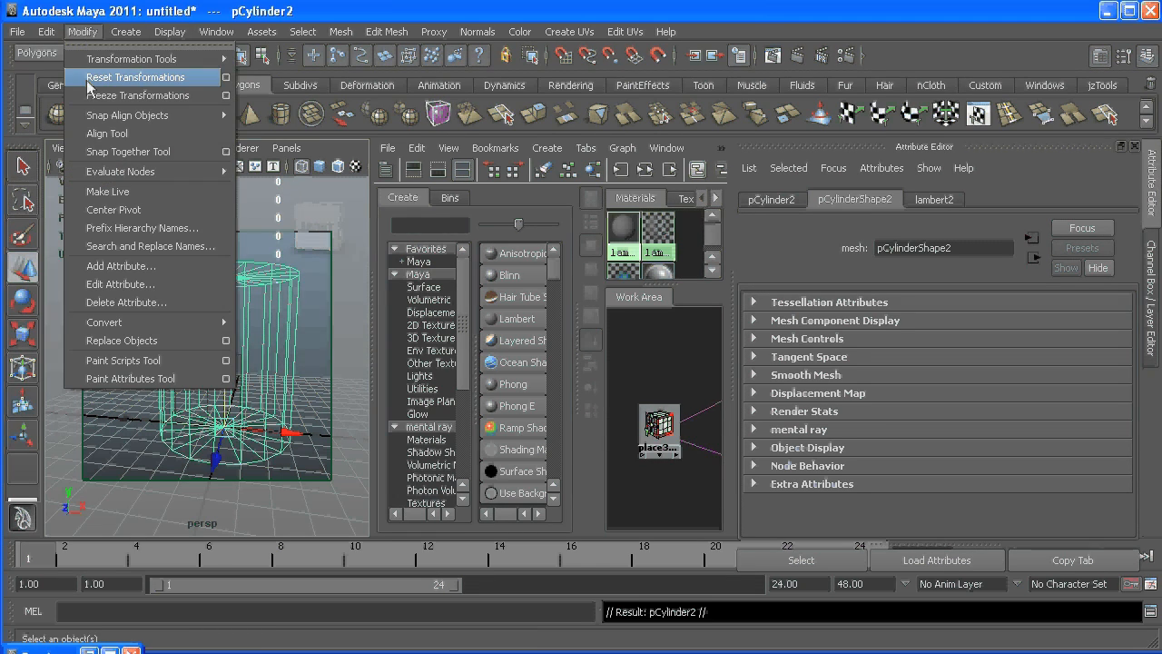
pyautogui.moveTo(113, 210)
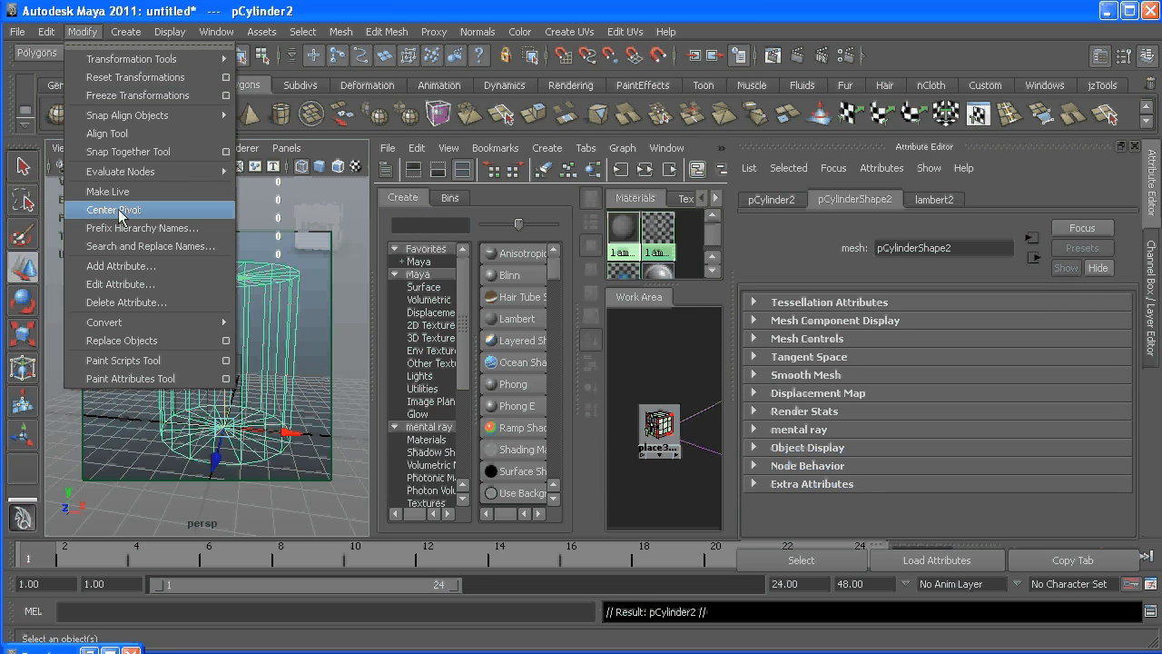
pyautogui.click(114, 209)
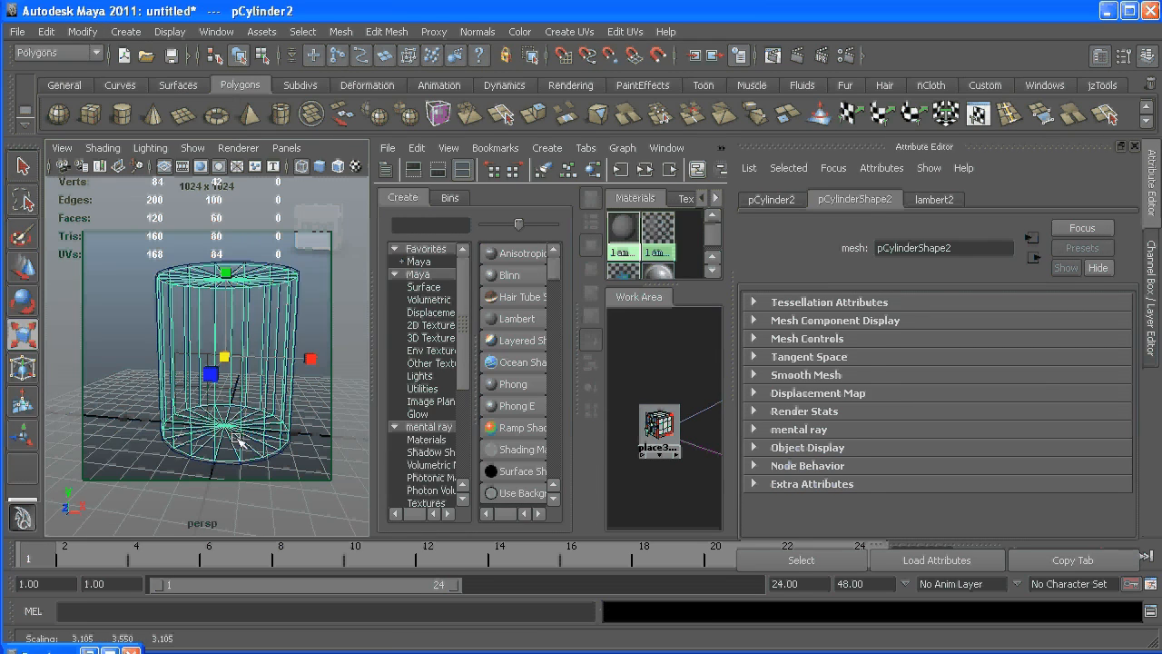
pyautogui.moveTo(236, 441); pyautogui.dragTo(322, 407)
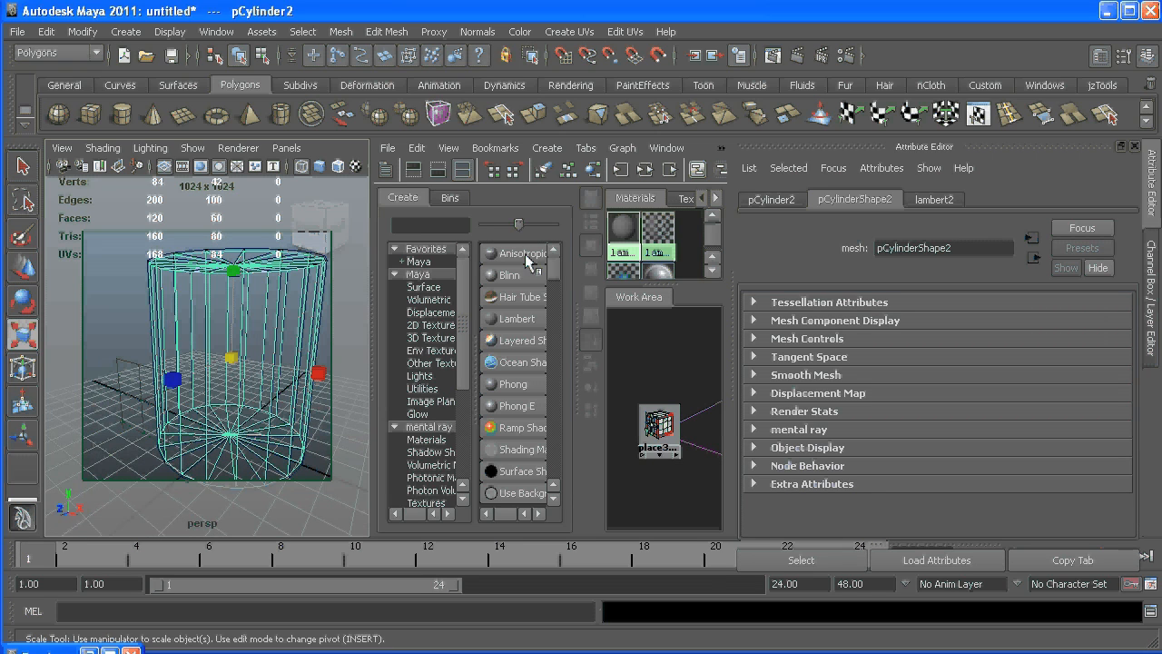
pyautogui.moveTo(522, 326)
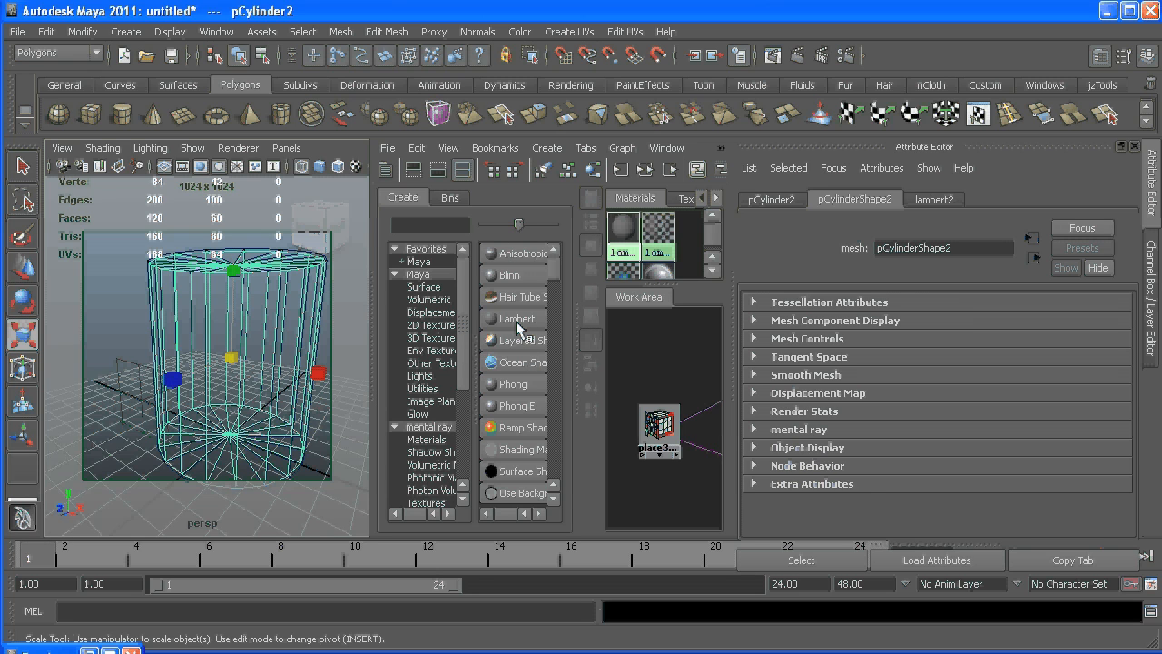
pyautogui.moveTo(518, 318)
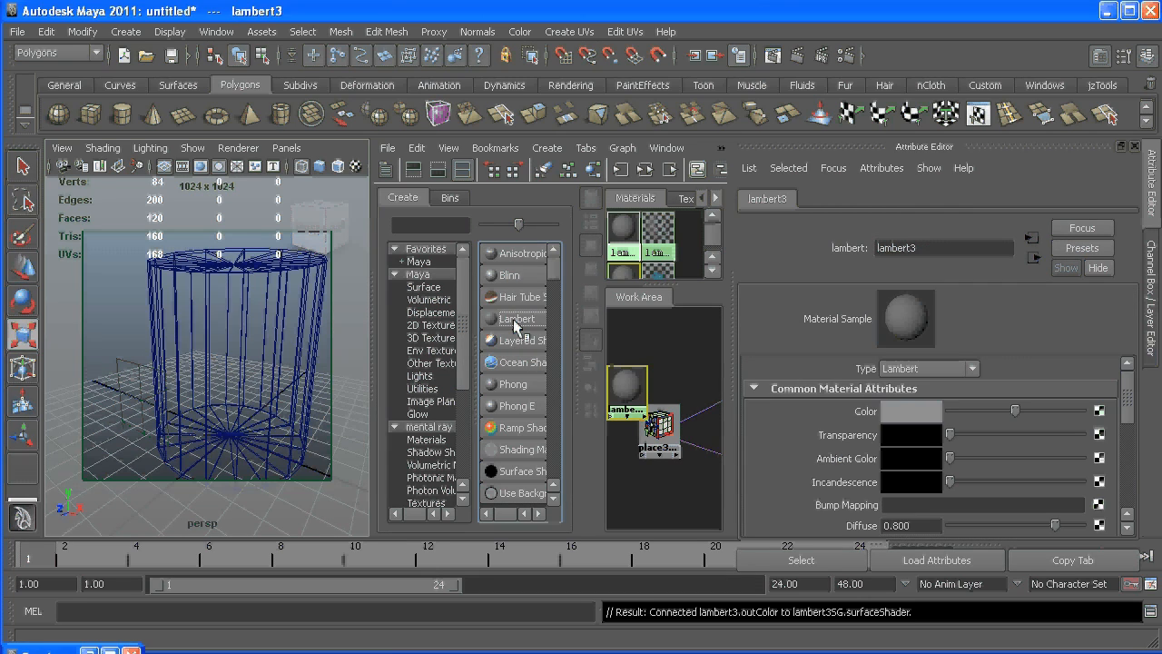
# Step: Set the new Lambert's Matte Opacity Mode to Black Hole and assign it to pCylinder2
pyautogui.scroll(-3)
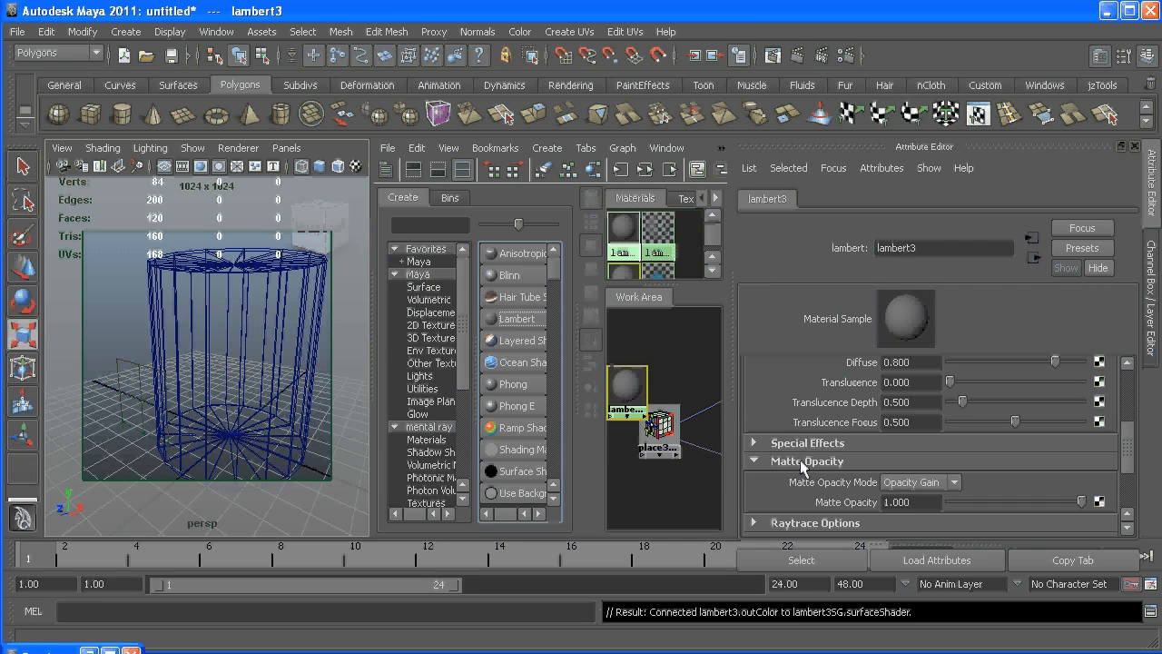
pyautogui.click(953, 481)
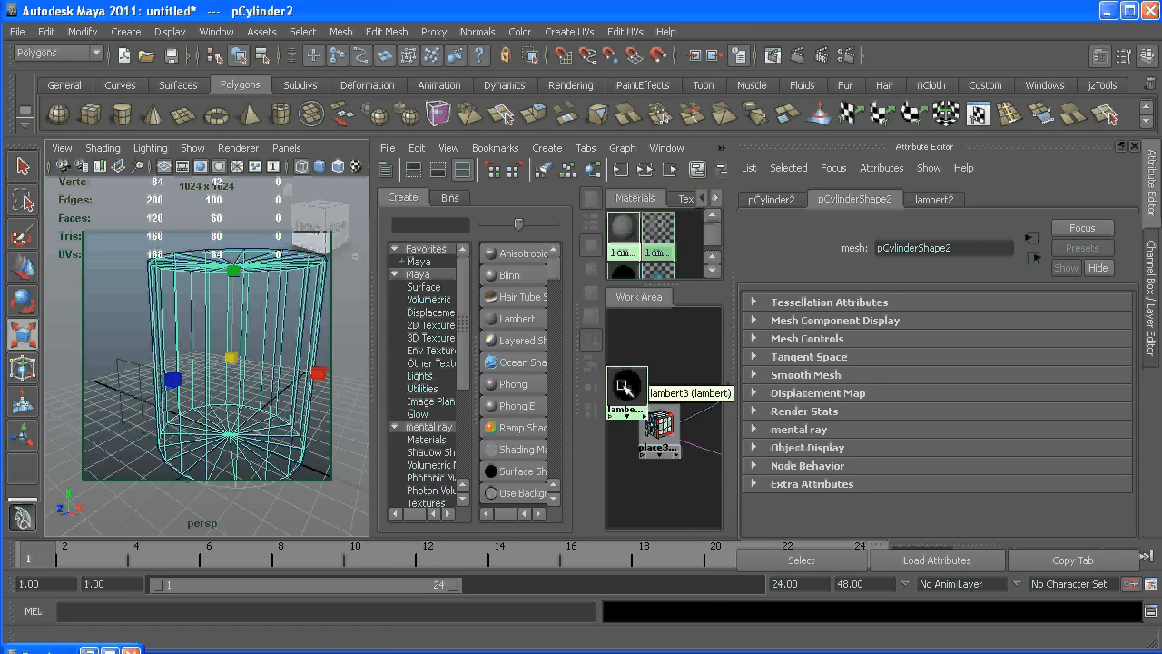
pyautogui.rightClick(627, 386)
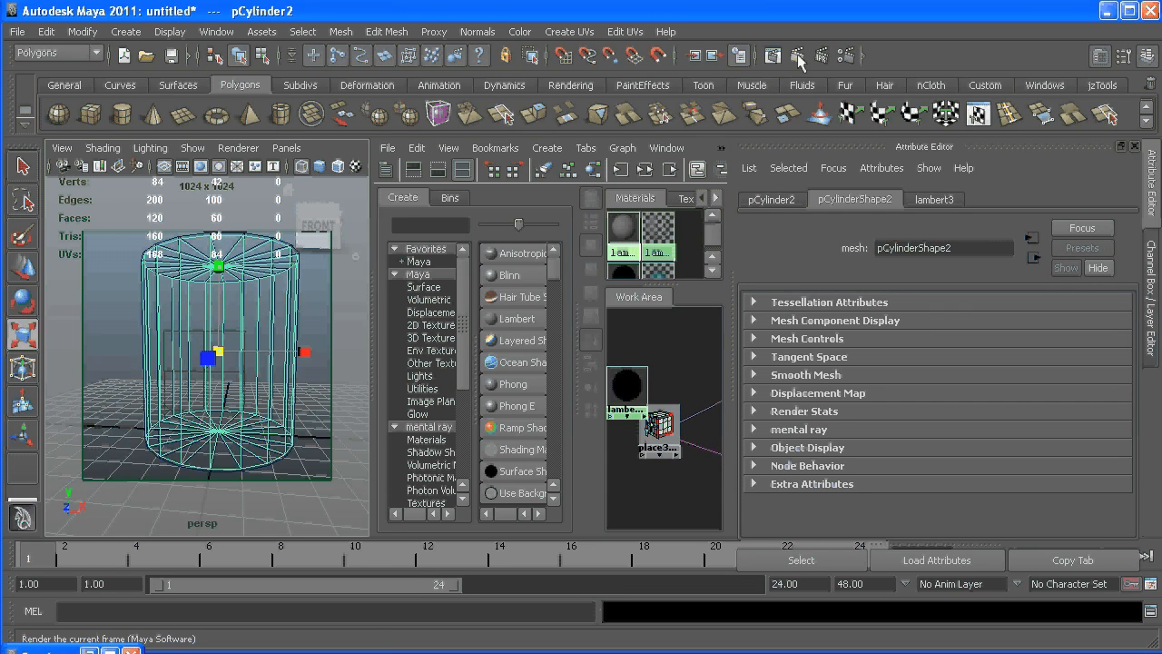
# Step: Render the current frame and display its alpha channel
pyautogui.click(798, 55)
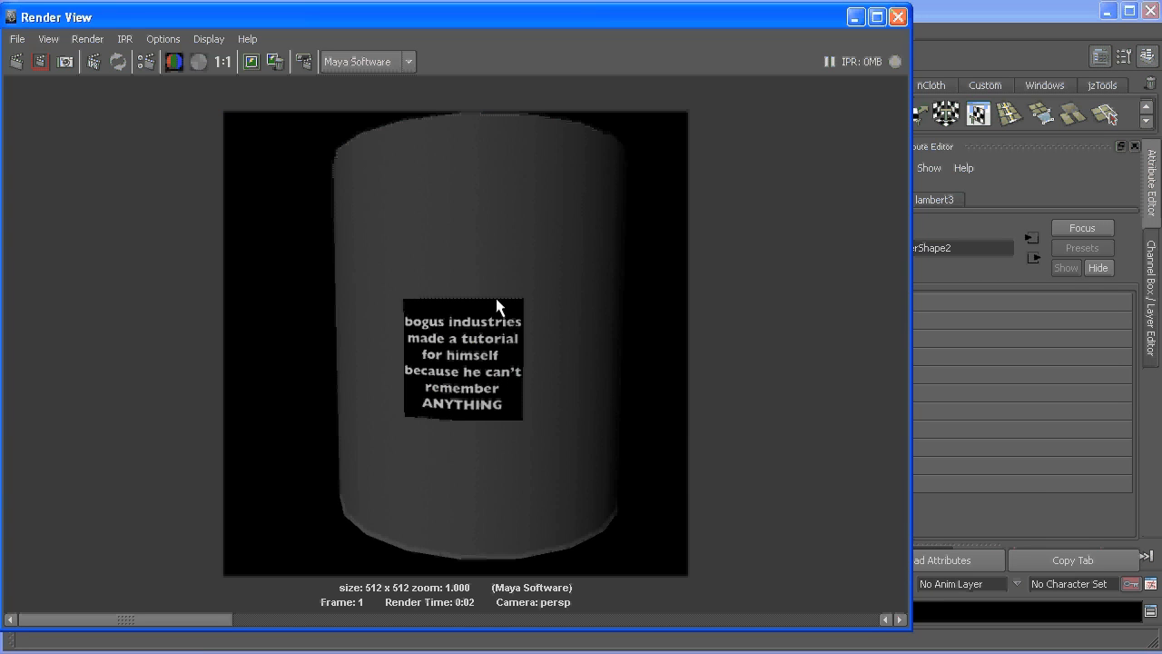
pyautogui.moveTo(394, 229)
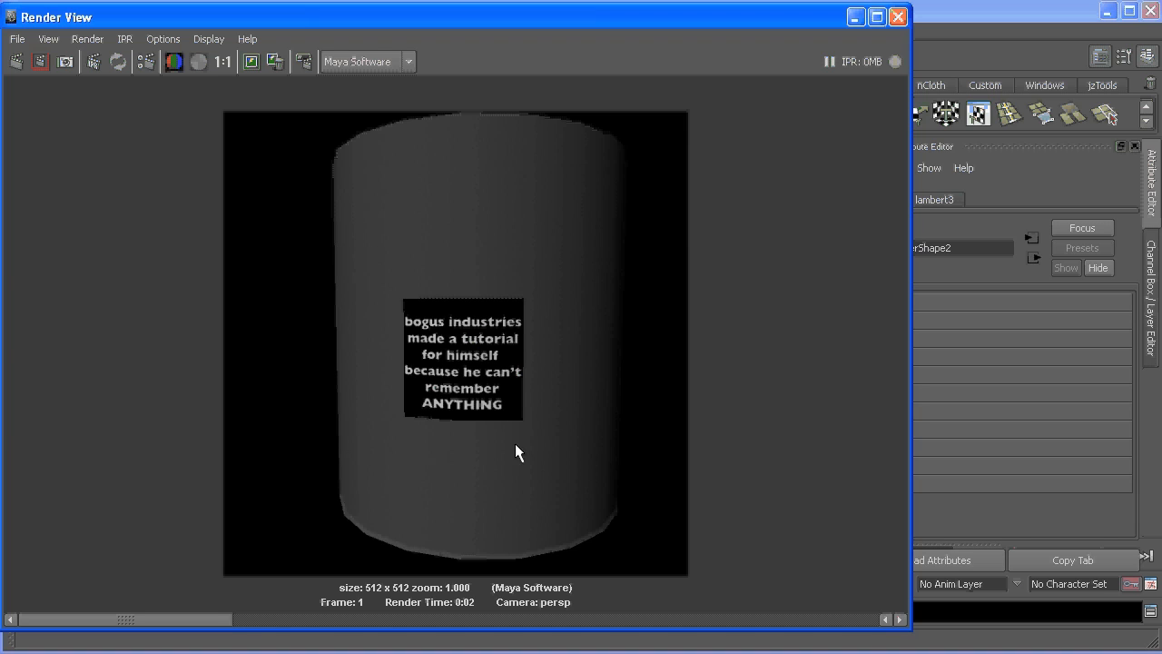
pyautogui.click(198, 61)
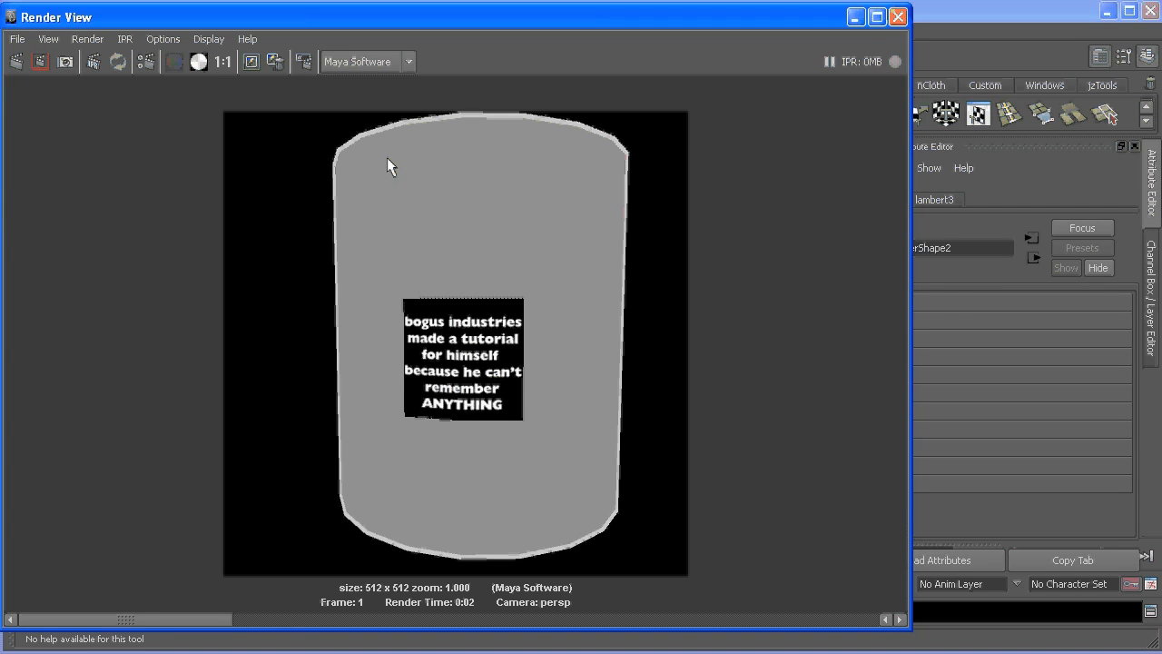
pyautogui.moveTo(555, 517)
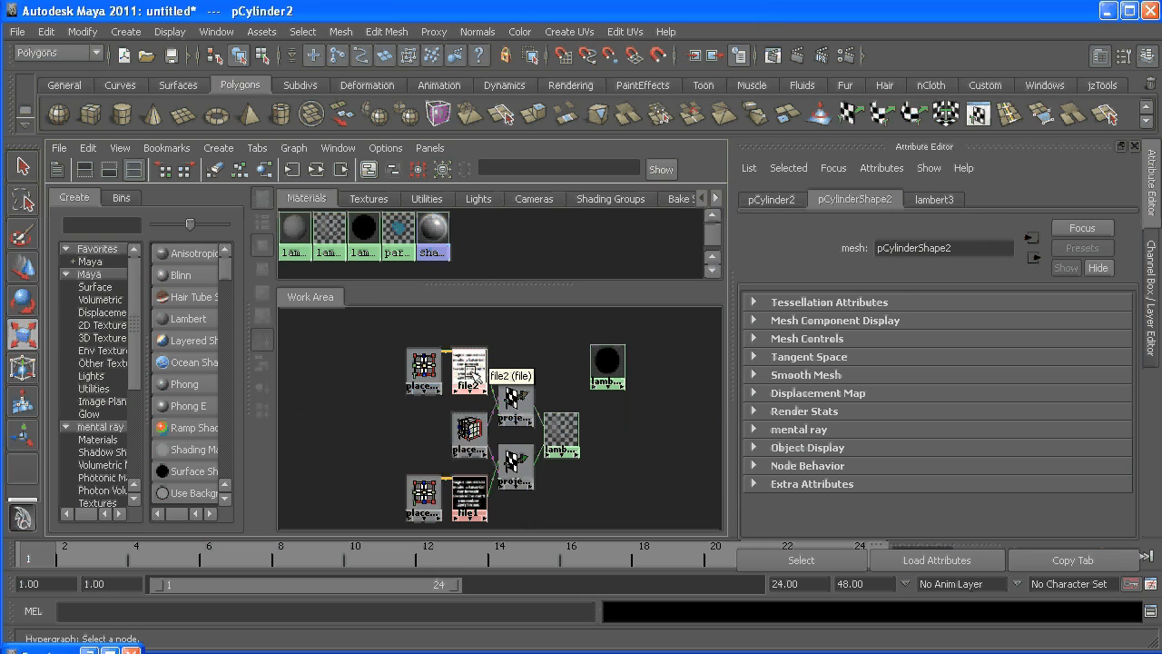
# Step: Select the file2 text image node in Hypershade to inspect its attributes
pyautogui.click(467, 372)
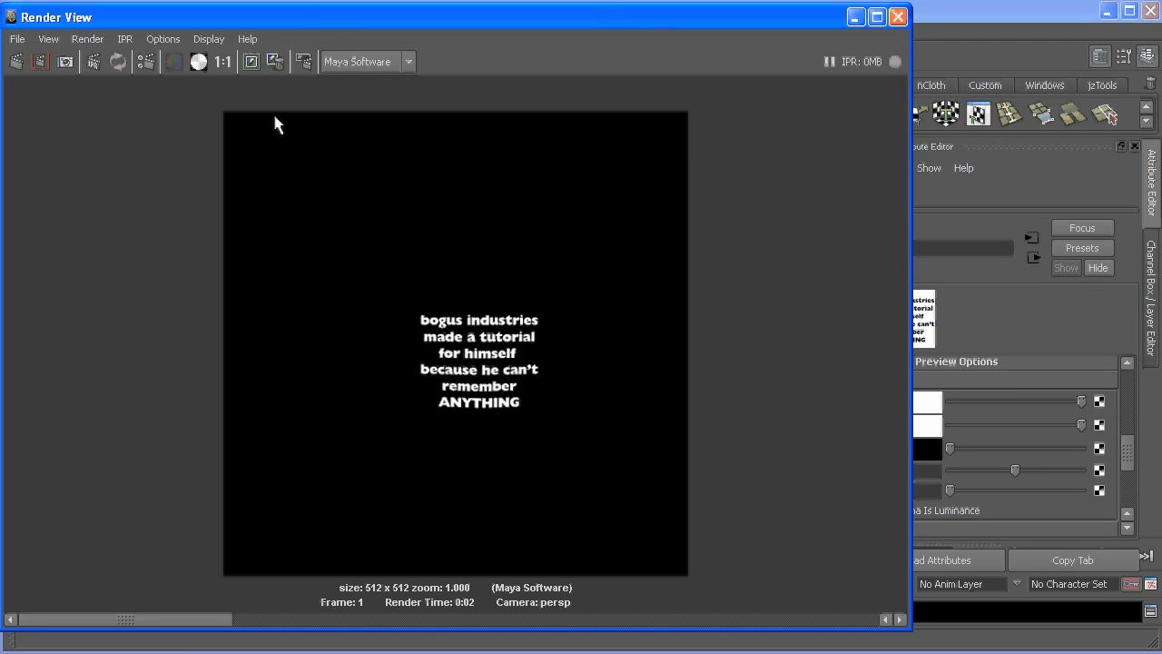
# Step: Switch the Render View from the alpha channel back to RGB colour channels
pyautogui.click(174, 61)
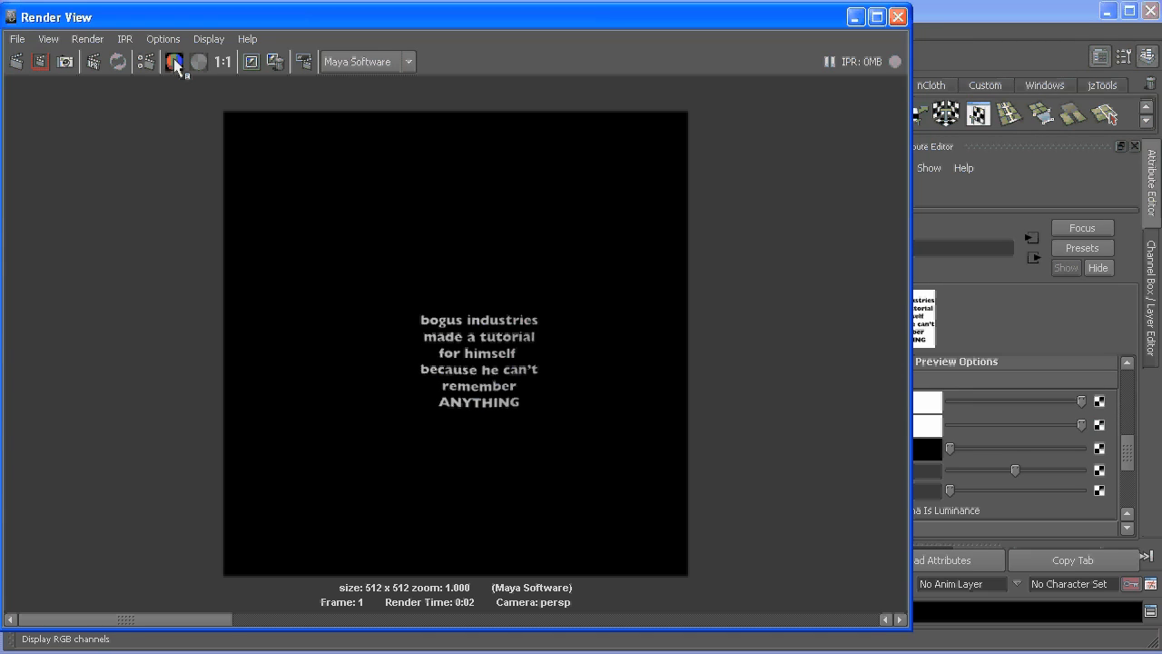
pyautogui.click(173, 62)
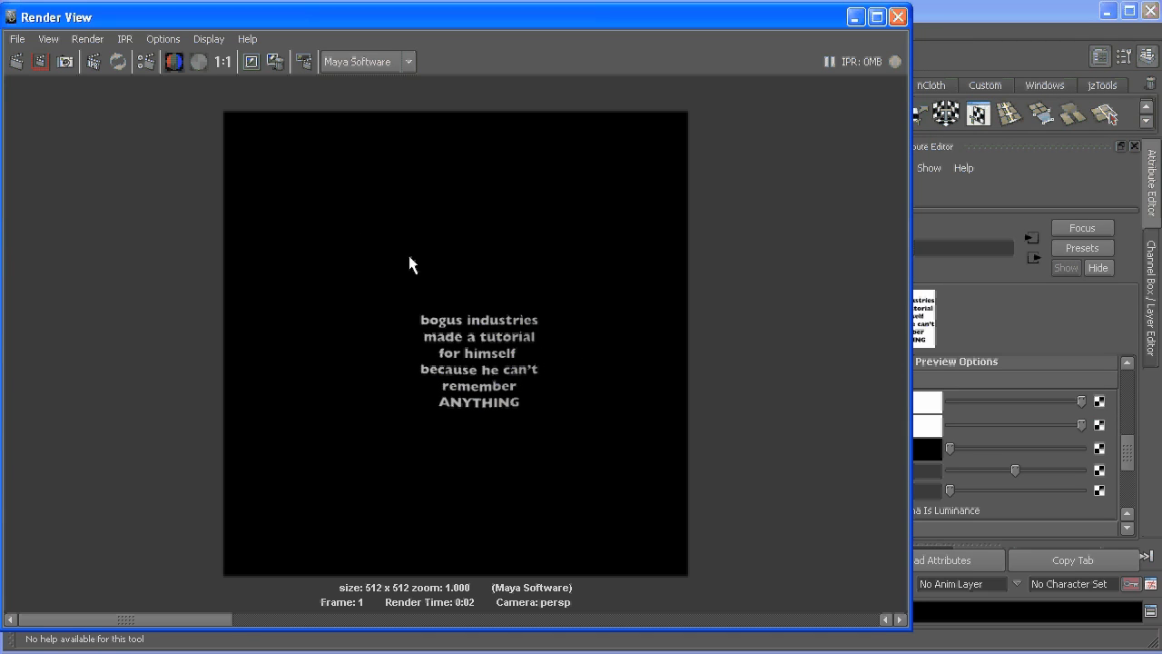
pyautogui.moveTo(241, 121)
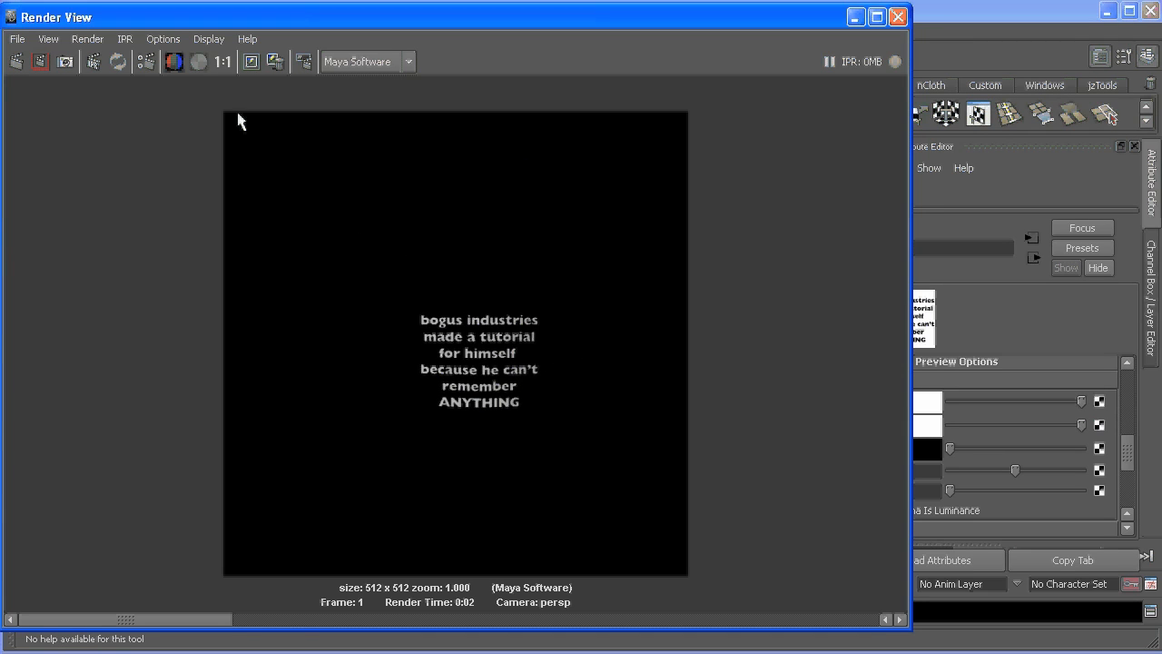